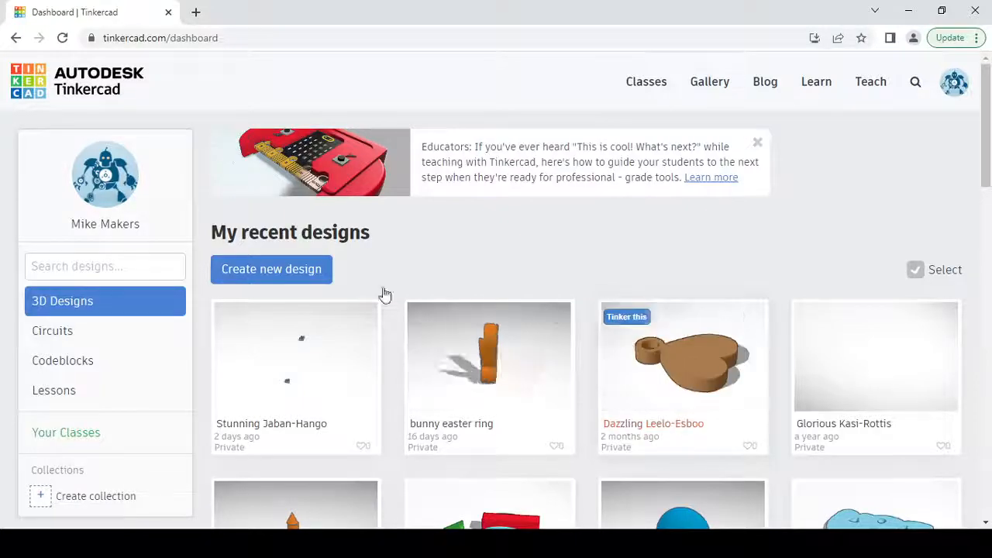
mouse_move(108, 25)
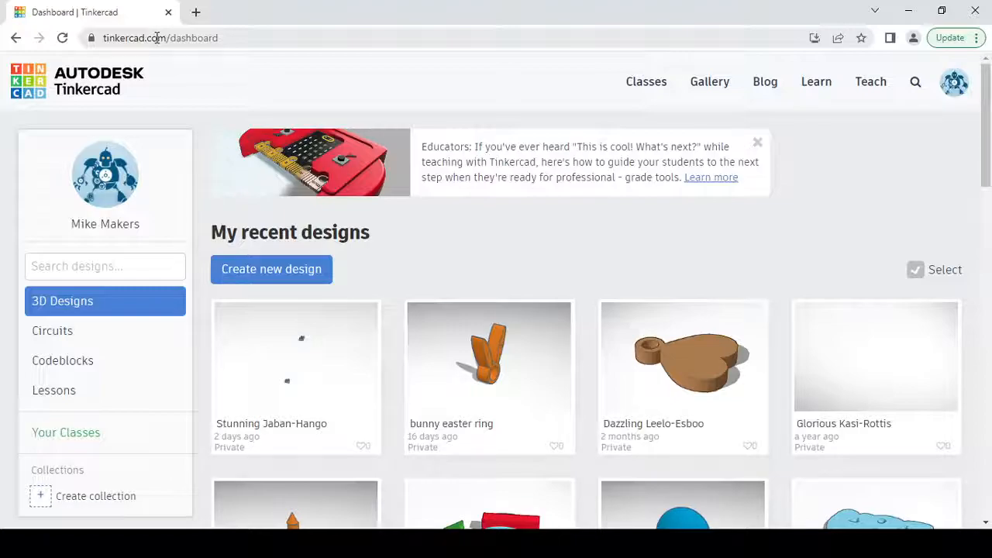
mouse_move(573, 80)
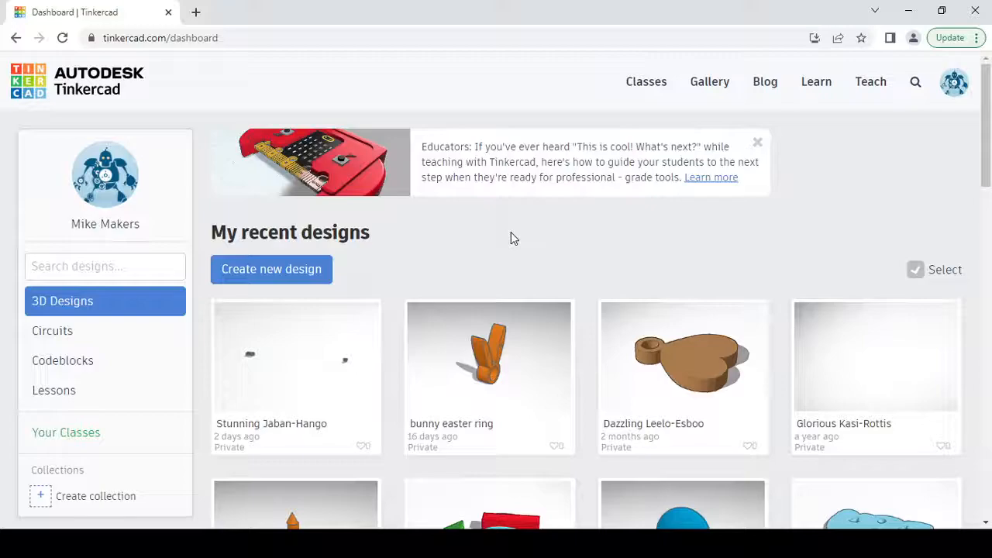
mouse_move(456, 173)
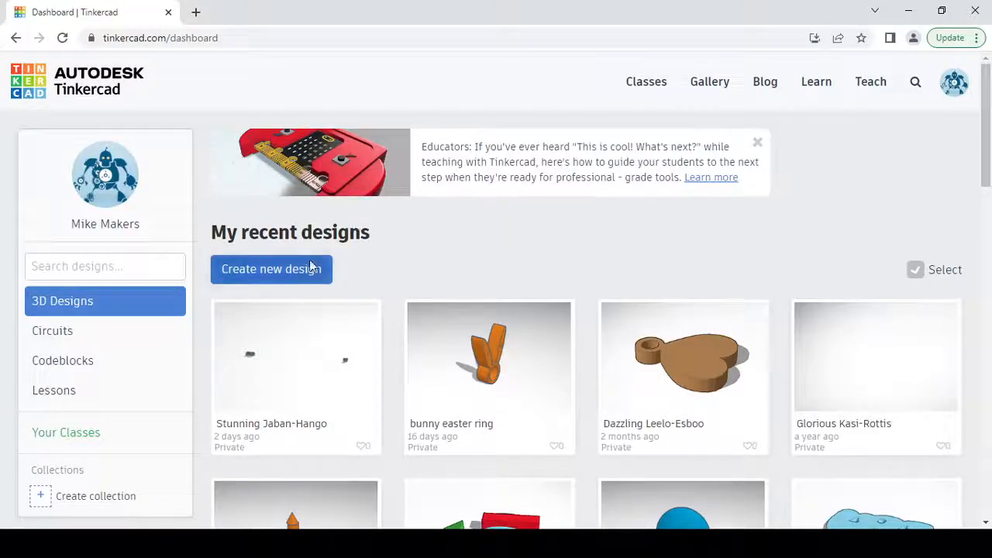
Start a new blank 3D design named Daring Inari-Vihelmo from the dashboard.
click(269, 269)
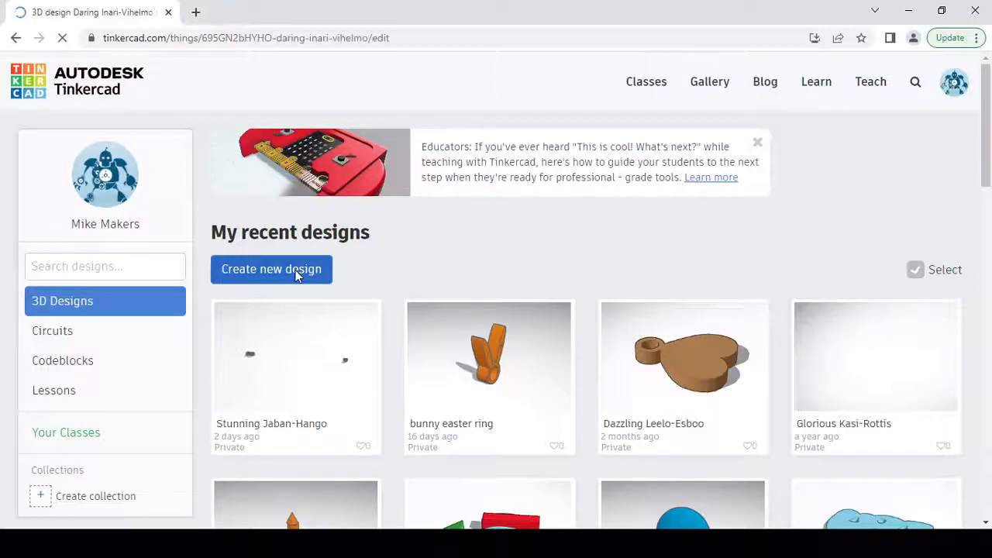
click(271, 270)
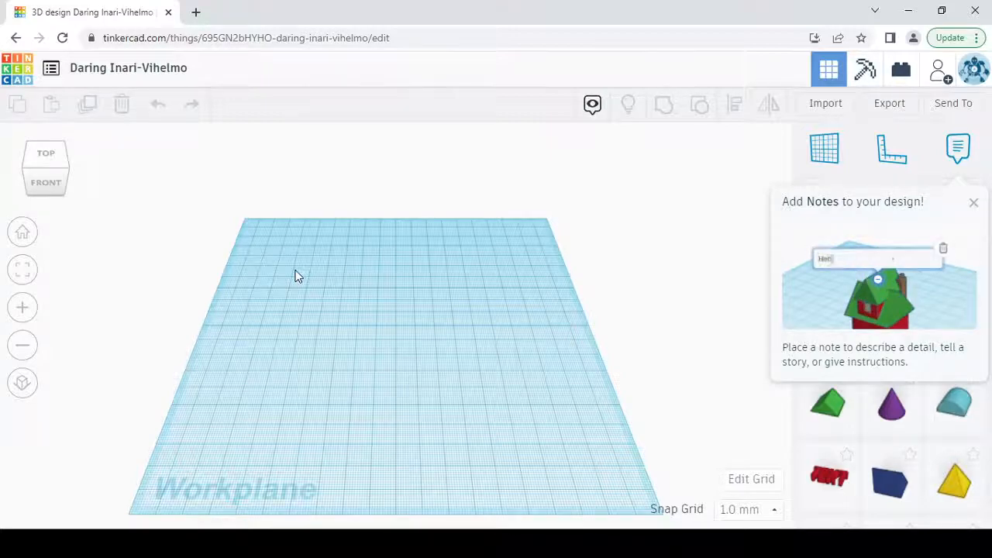
text(Hello World!)
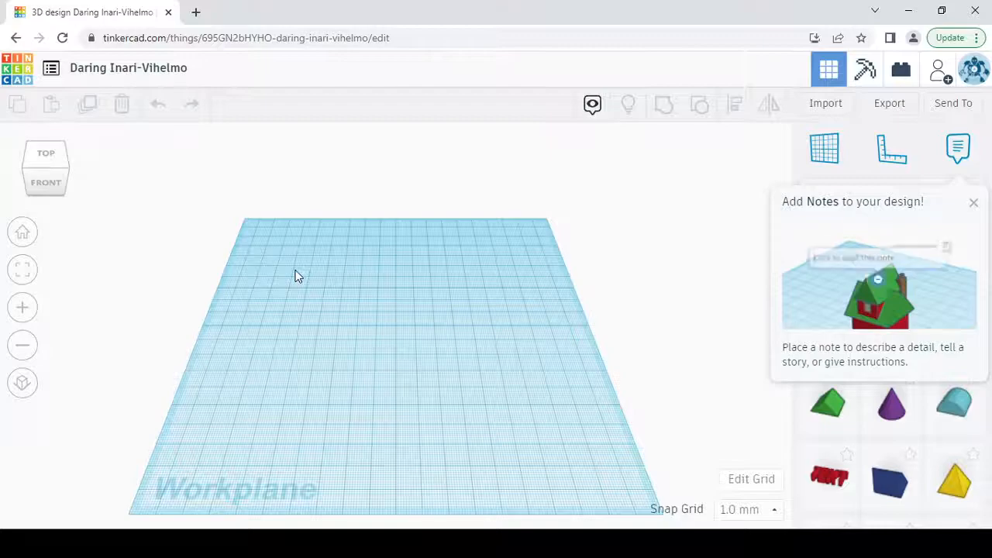
text(Hello W)
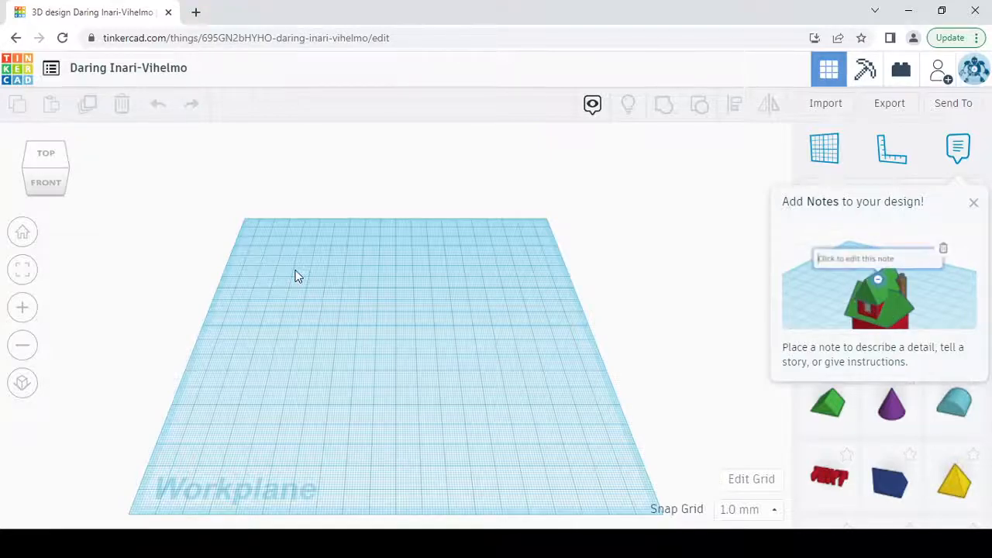
text(Hello World!)
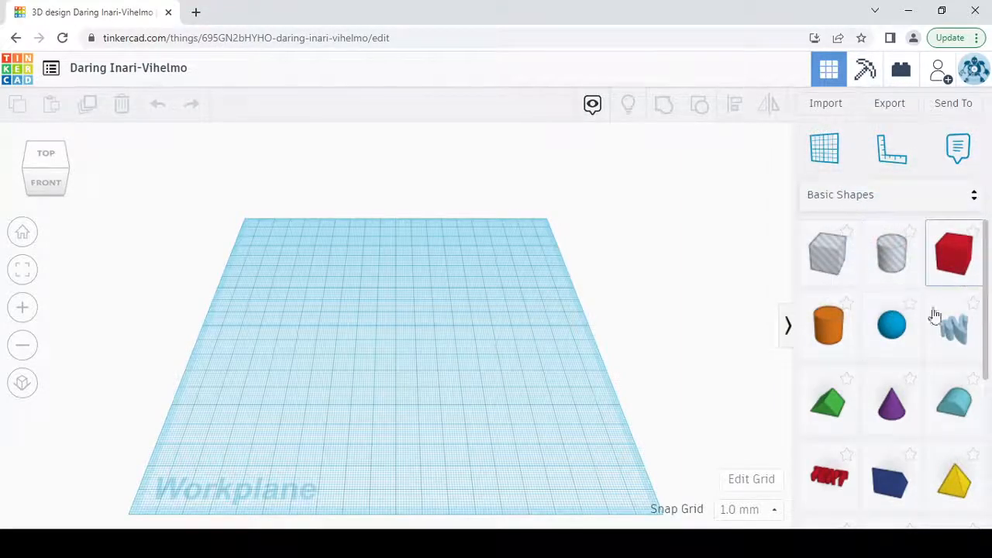
mouse_move(930, 369)
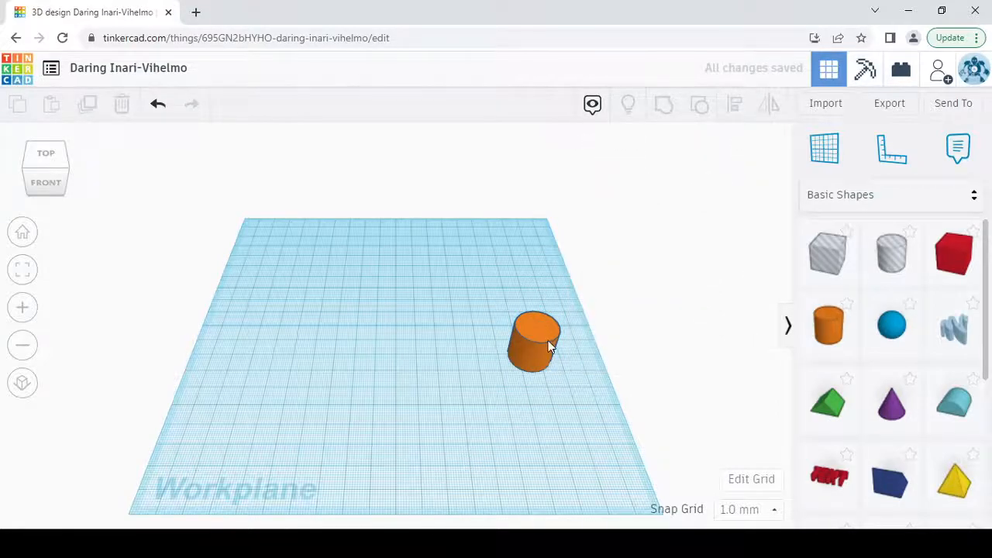
Place an orange solid cylinder on the workplane right of centre and deselect it.
click(534, 341)
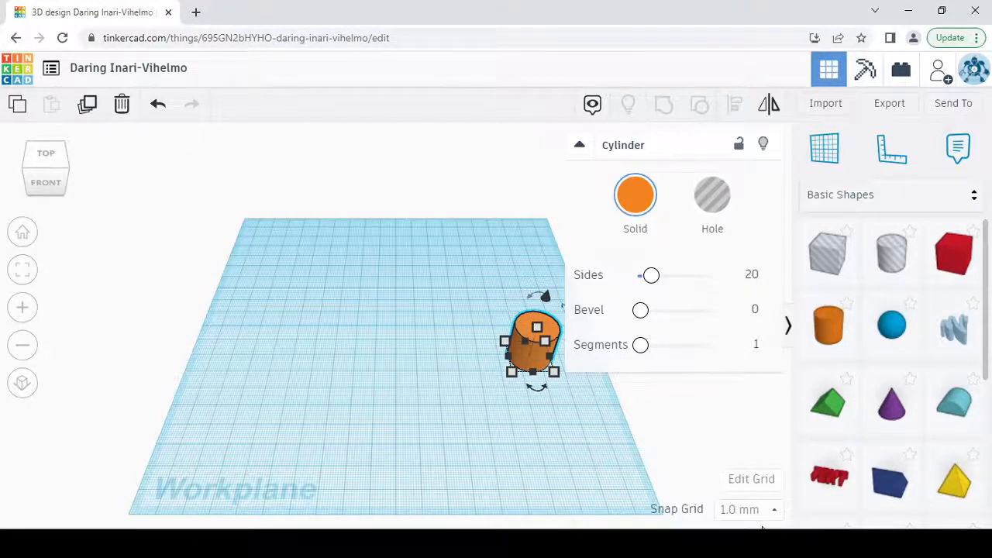
click(747, 508)
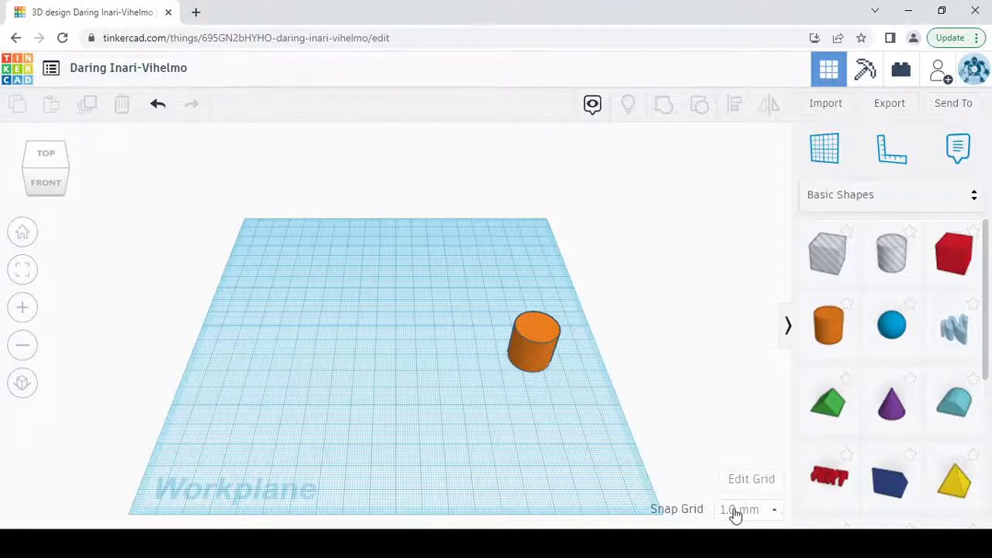
click(743, 508)
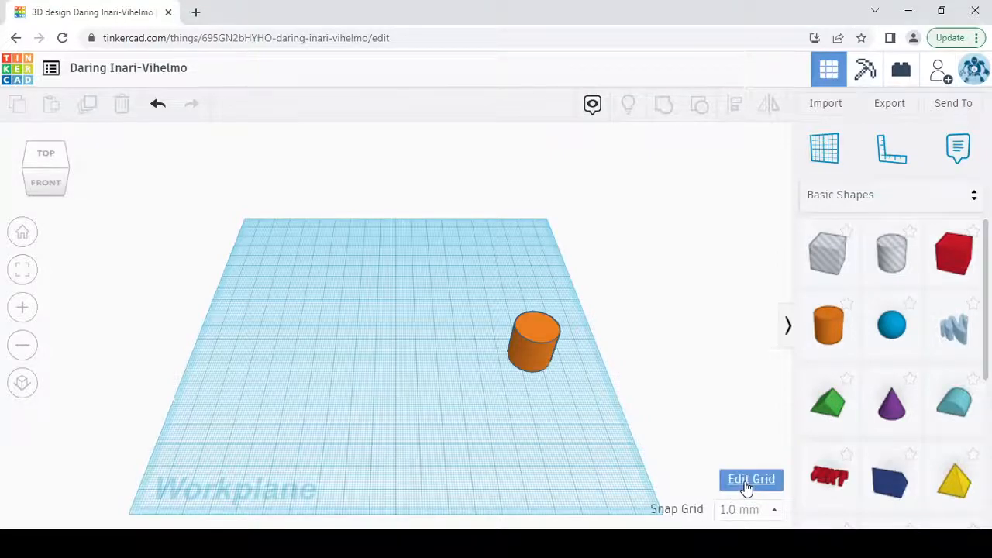
Review the grid unit choices without changes, then delete the cylinder from the workplane.
click(750, 478)
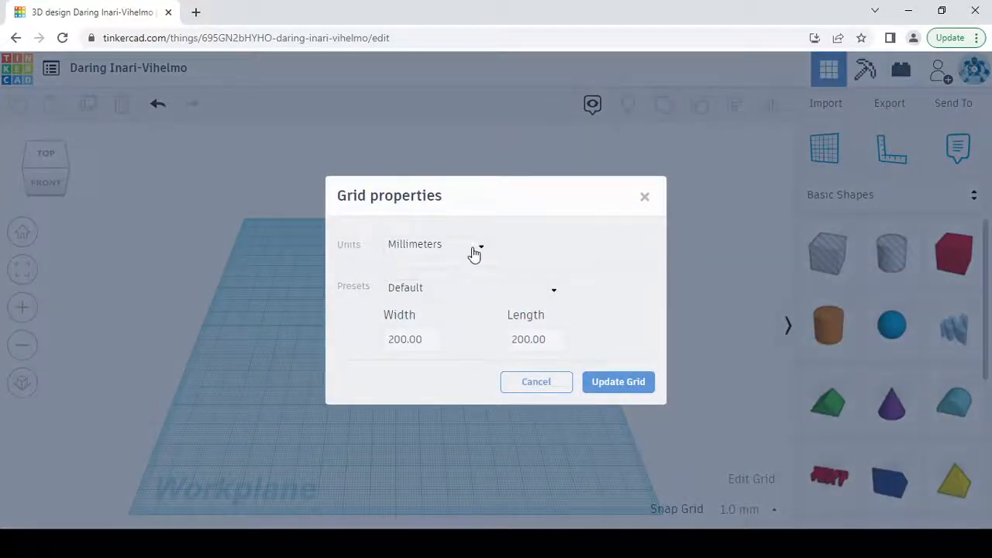
click(437, 245)
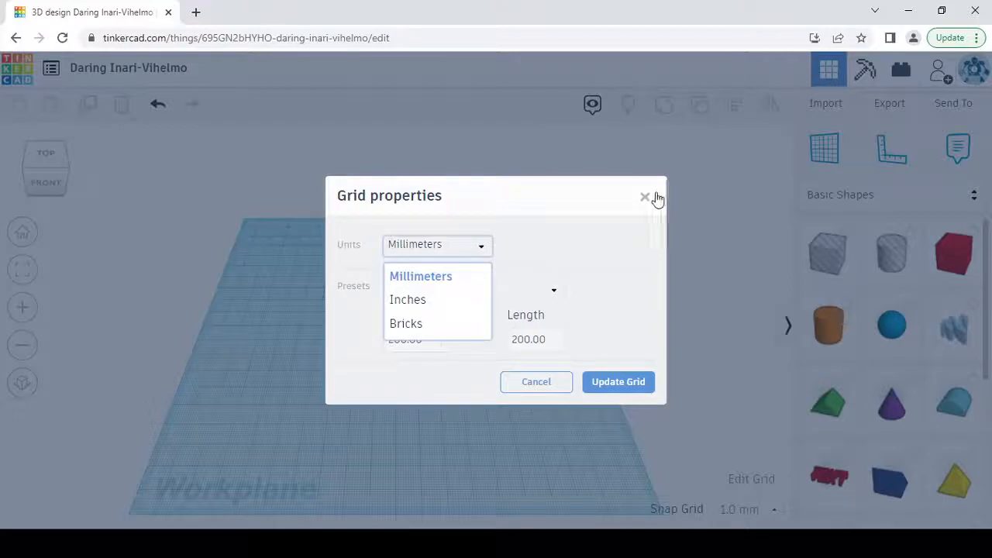
click(645, 197)
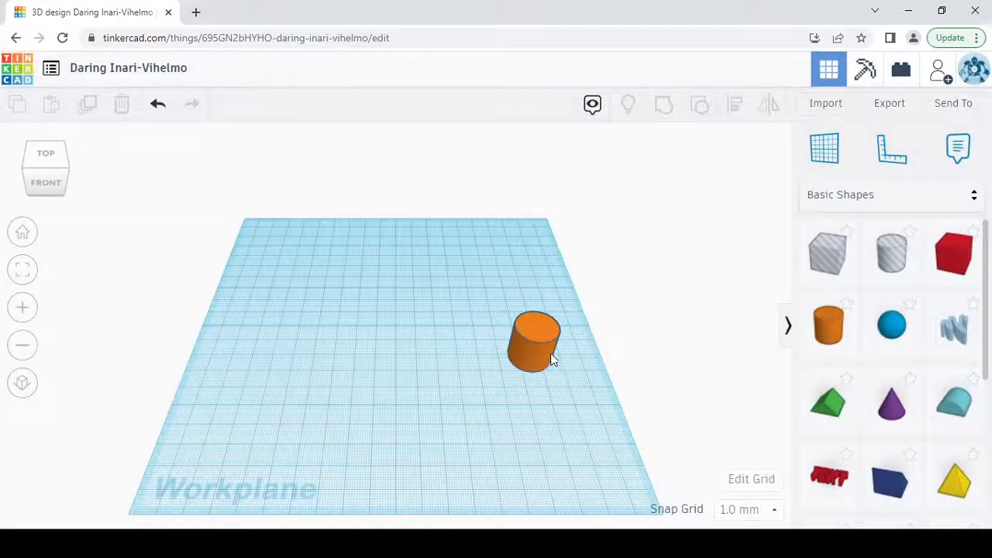
click(534, 344)
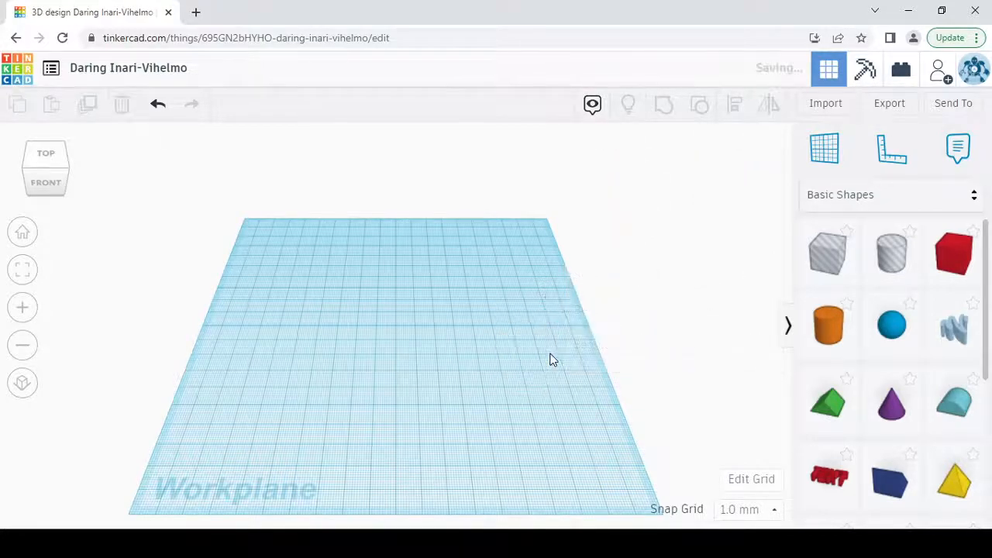
mouse_move(716, 409)
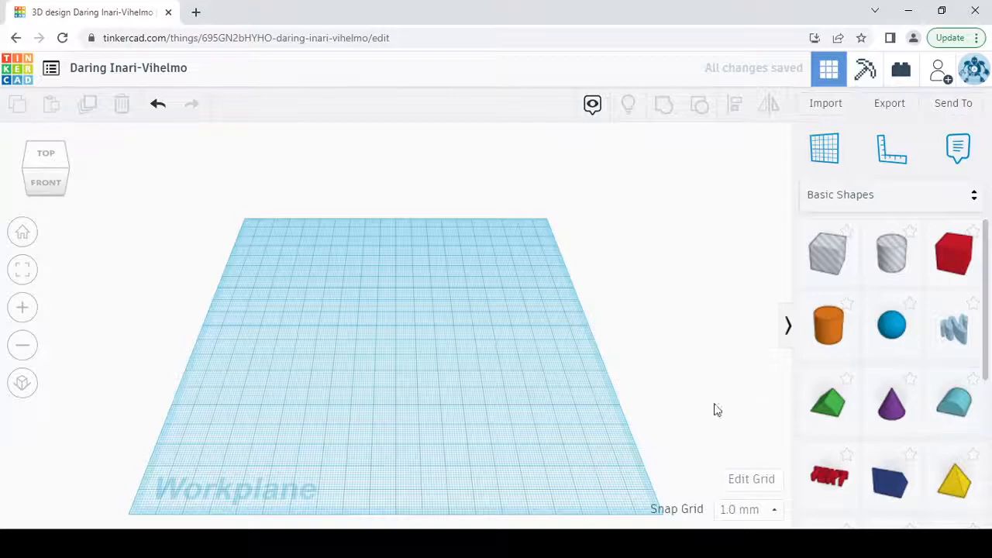
mouse_move(827, 476)
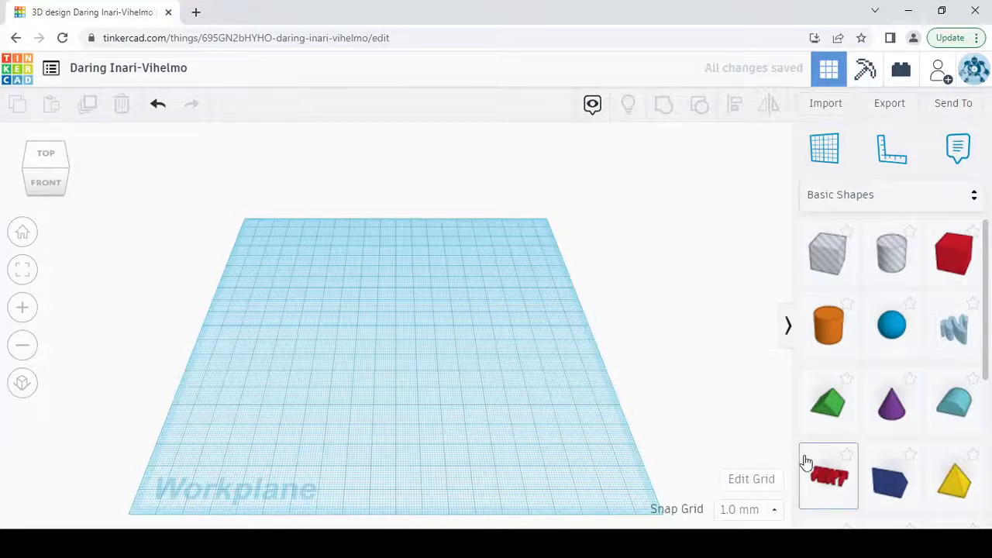
mouse_move(828, 400)
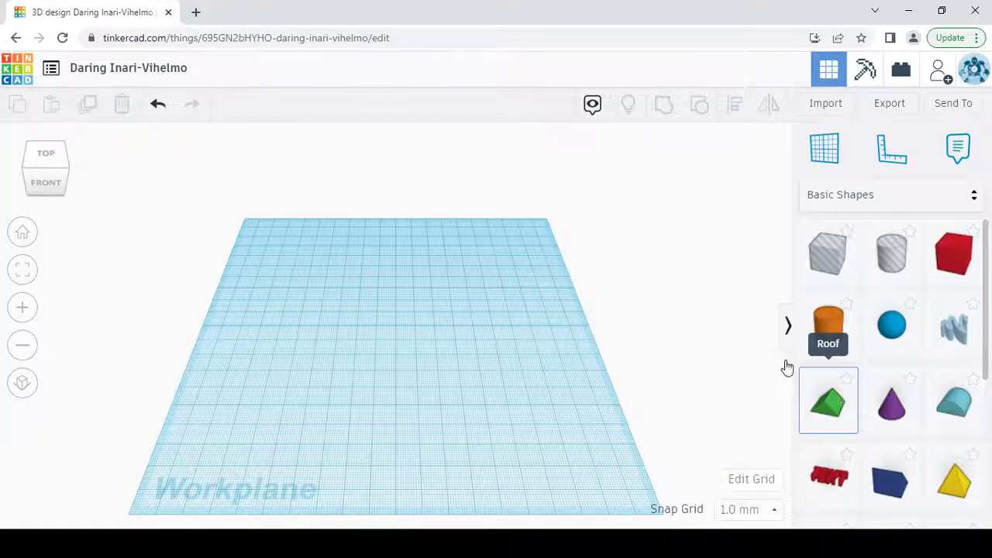
mouse_move(639, 337)
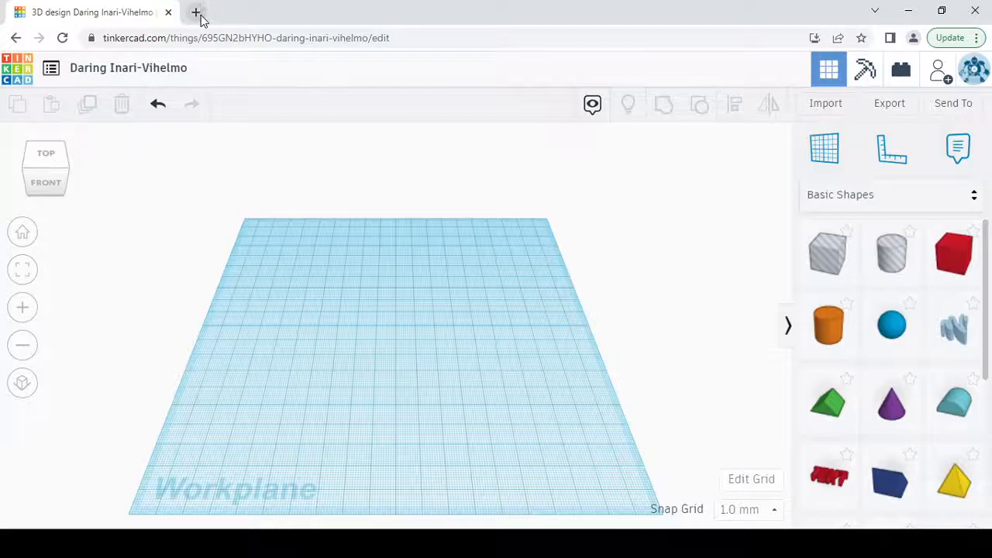
Browse Google image results for 'bunny shape' outlines, then return to the Tinkercad design.
click(196, 13)
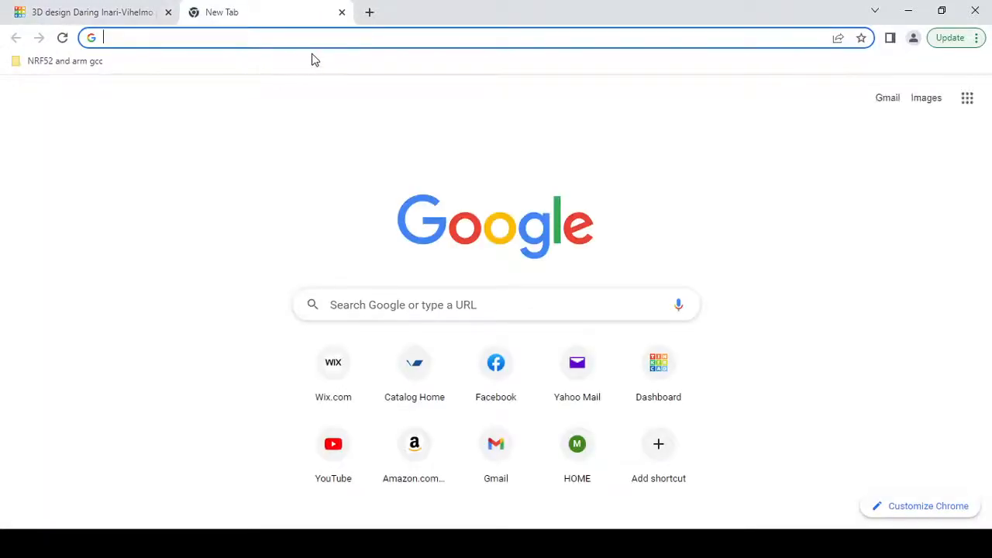
mouse_move(260, 59)
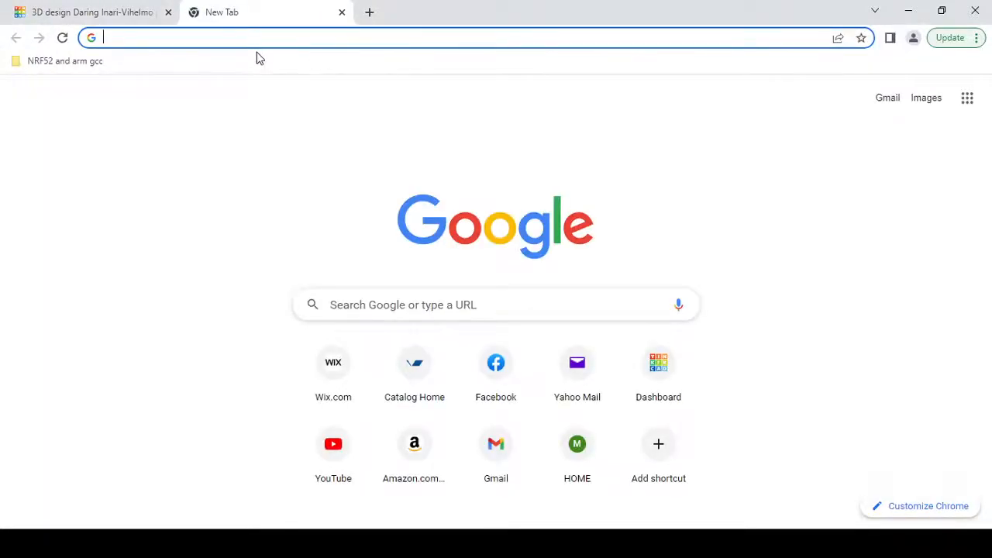
text(bunny shape)
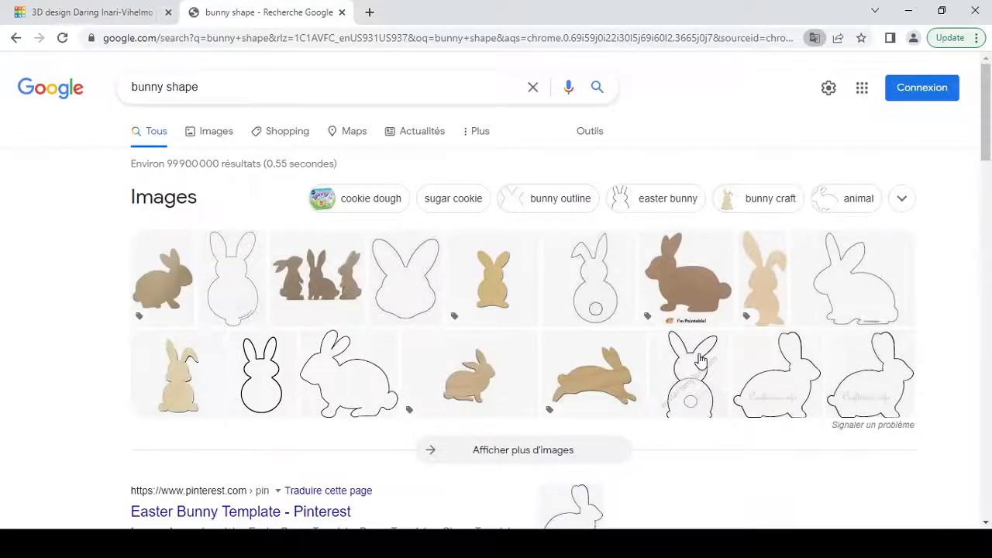
mouse_move(747, 365)
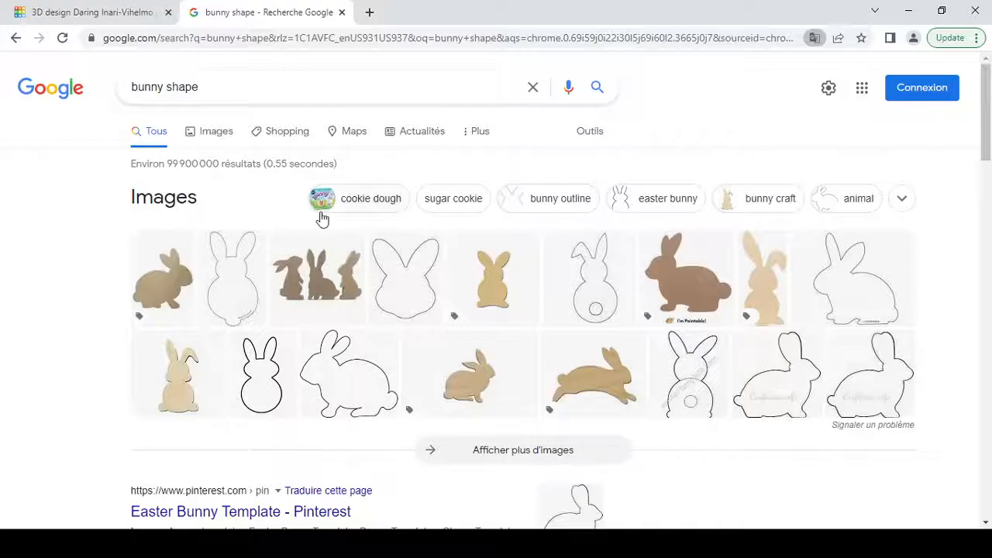
scroll(down, 3)
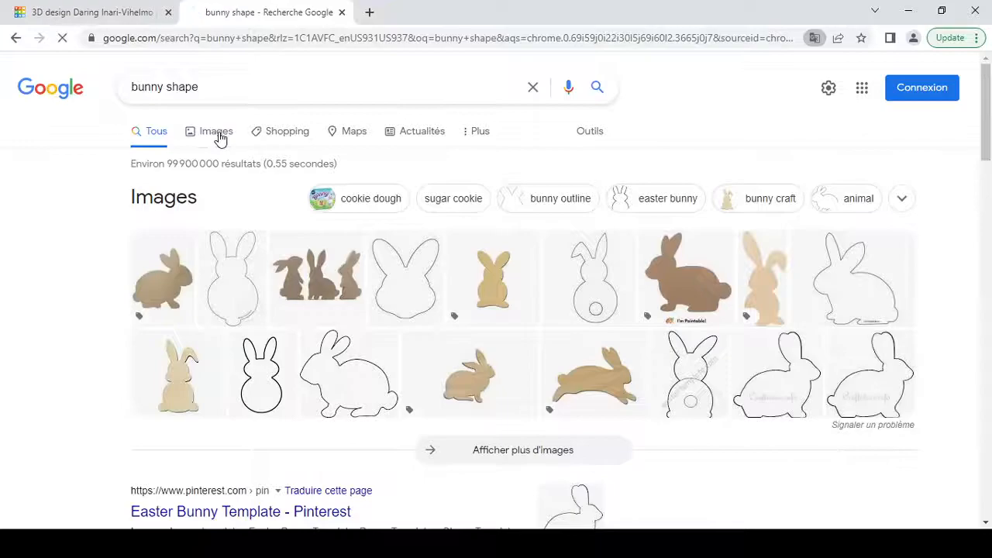
click(216, 130)
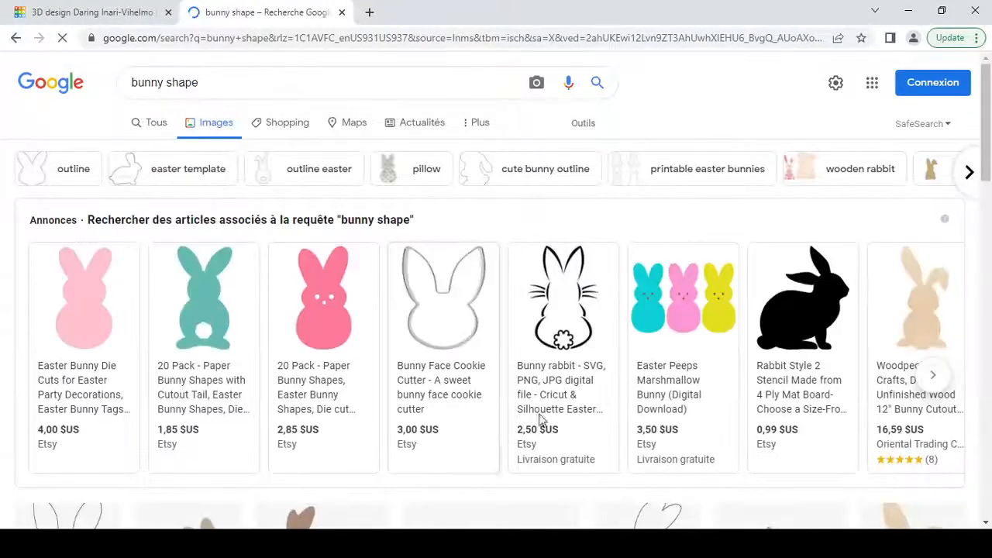
scroll(down, 3)
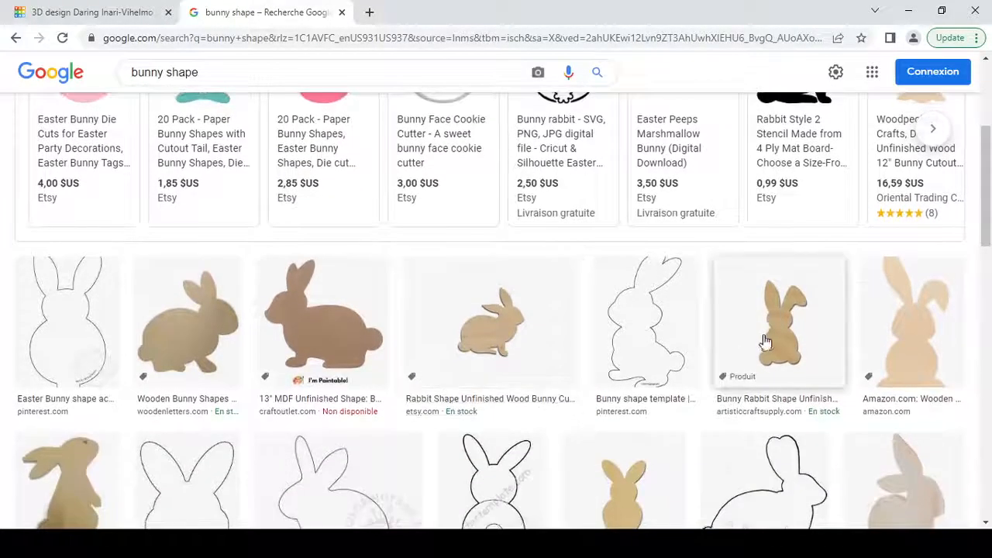
scroll(down, 3)
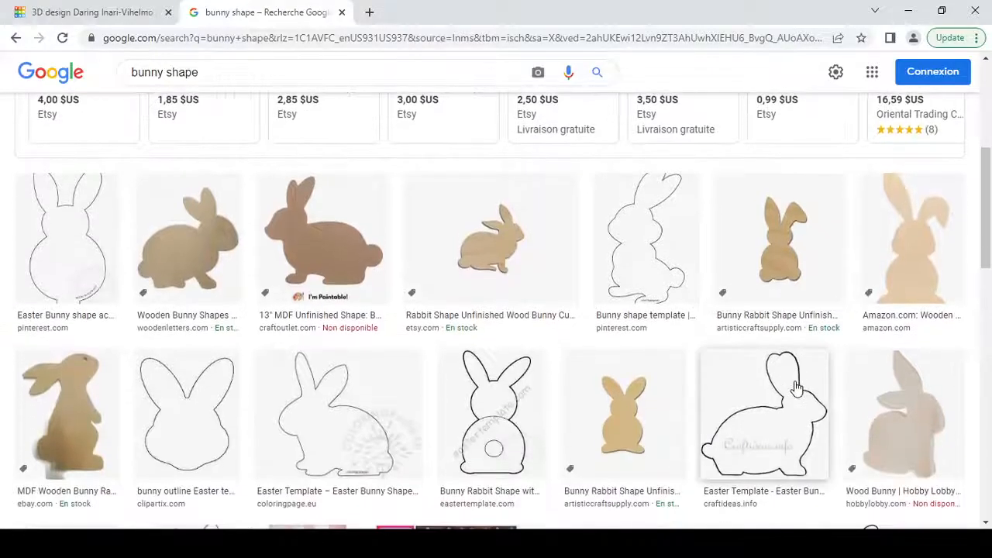
mouse_move(422, 355)
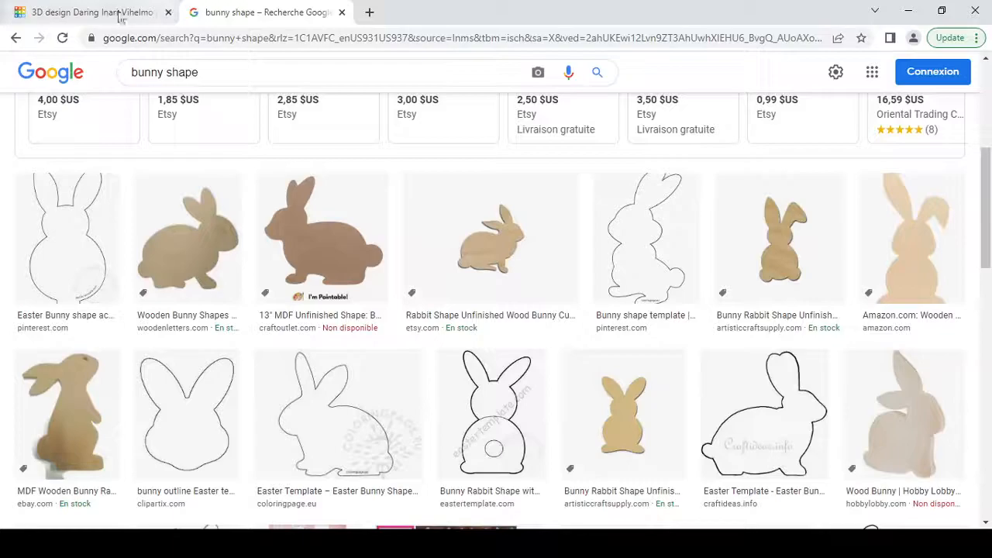
click(90, 12)
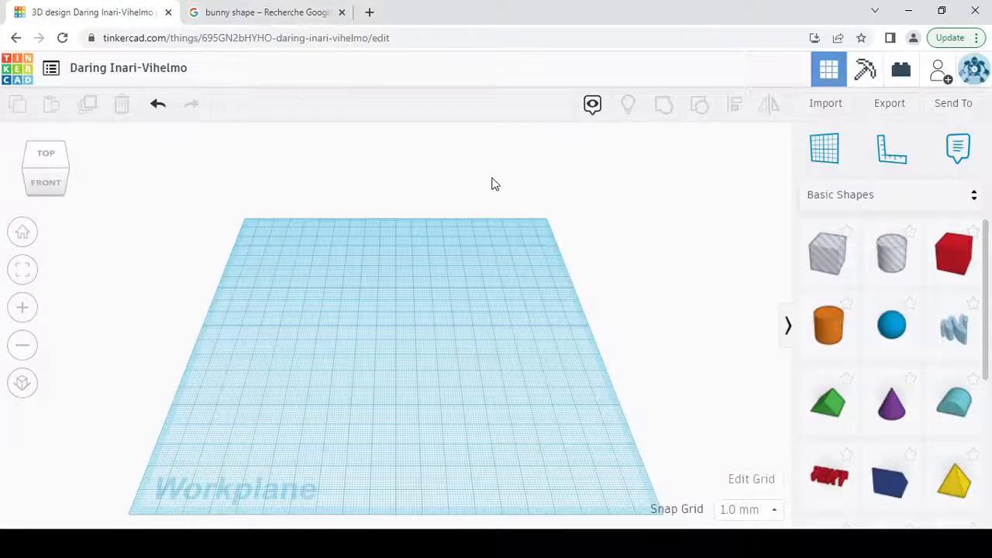
Drop a freehand Scribble shape from Basic Shapes onto the workplane.
scroll(down, 3)
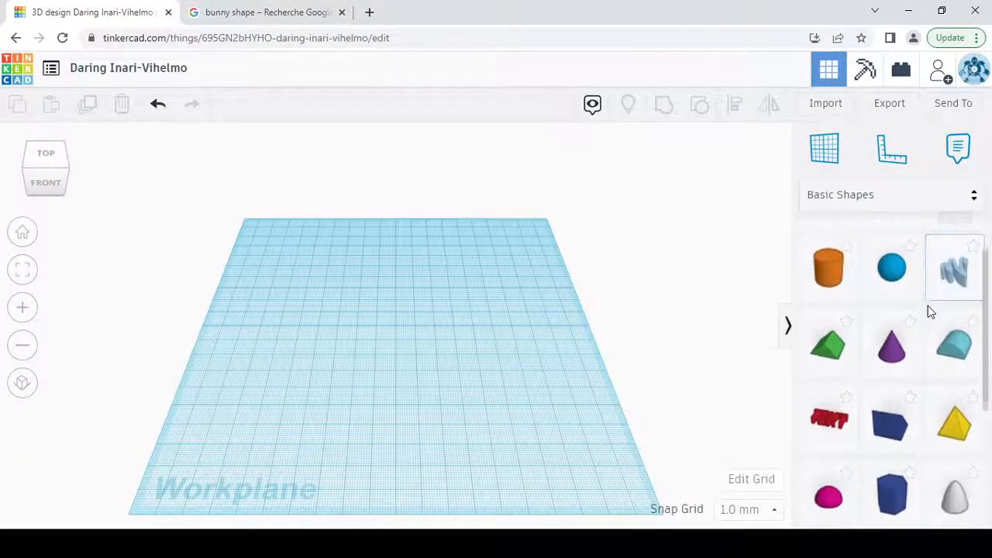
mouse_move(955, 267)
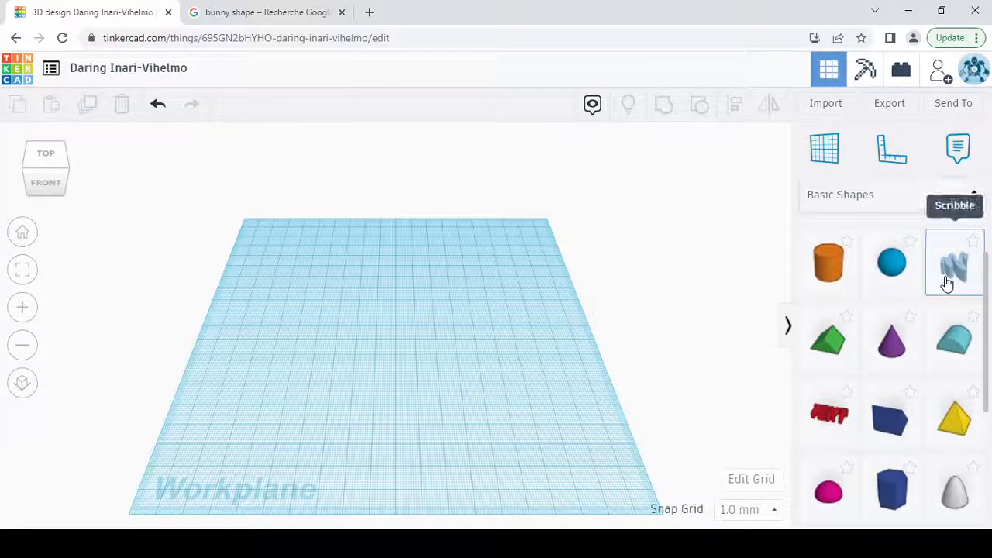
click(954, 262)
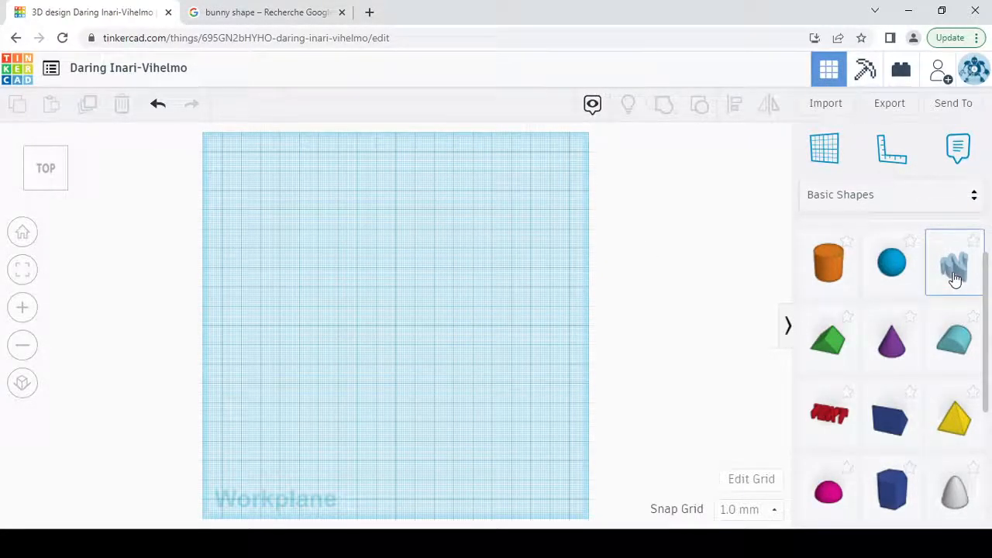
drag(954, 262, 323, 270)
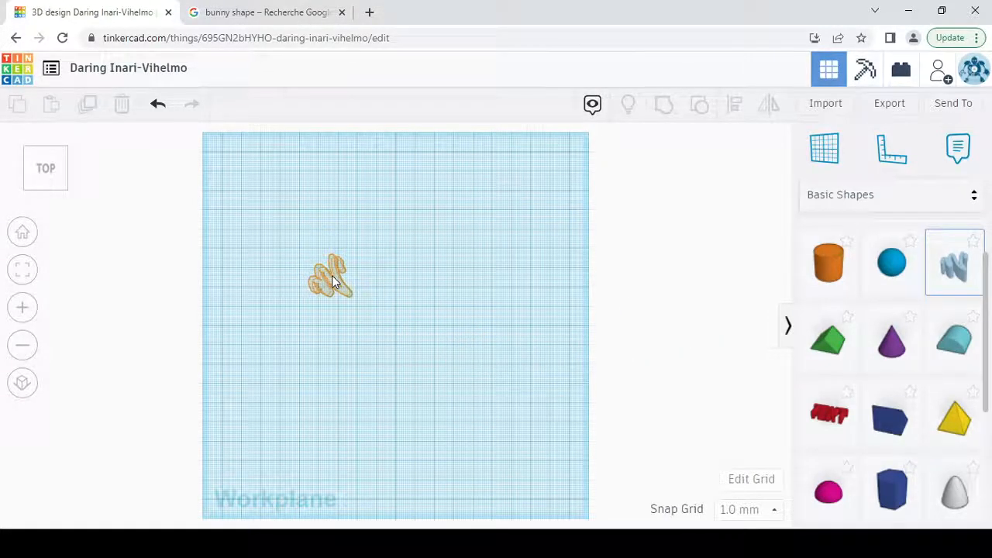
drag(328, 276, 310, 245)
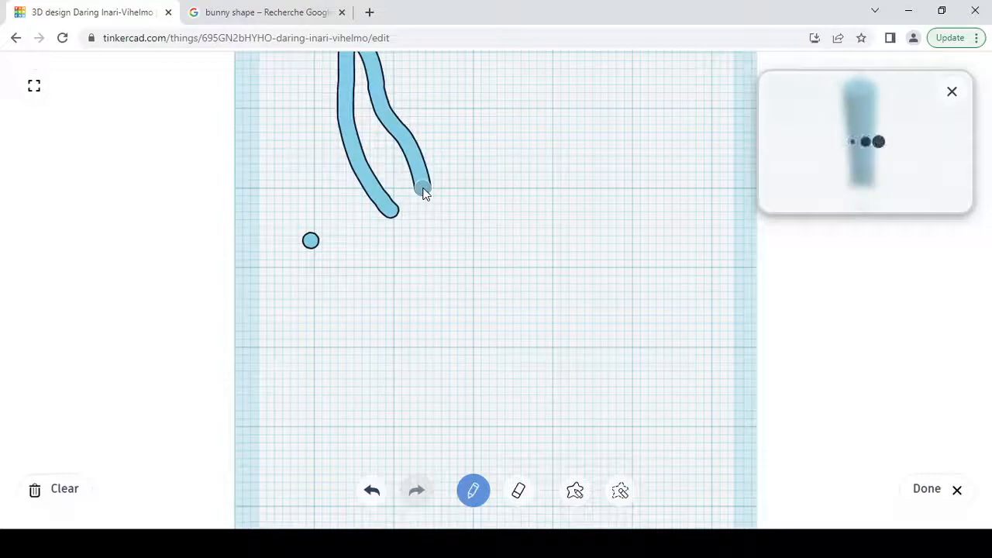
drag(421, 192, 468, 196)
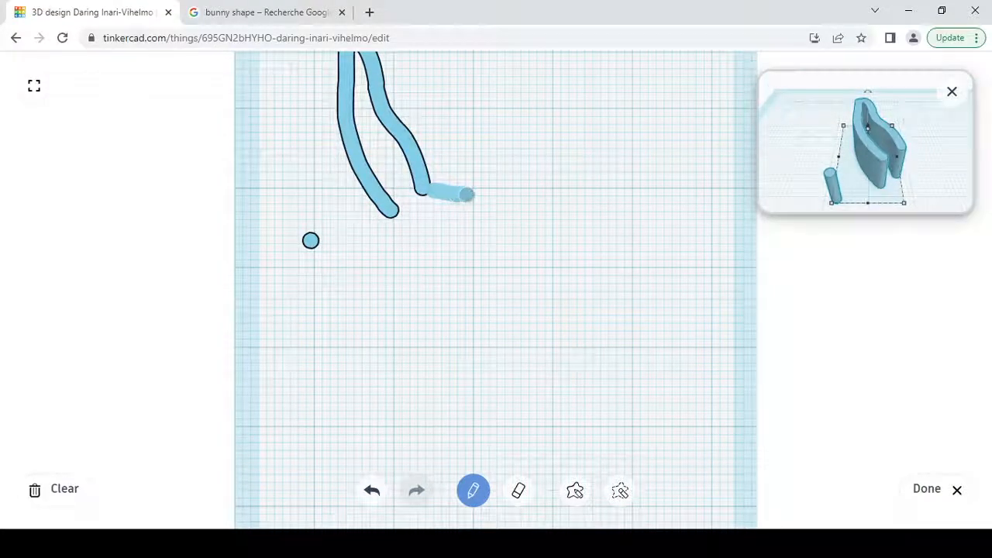
drag(464, 194, 527, 62)
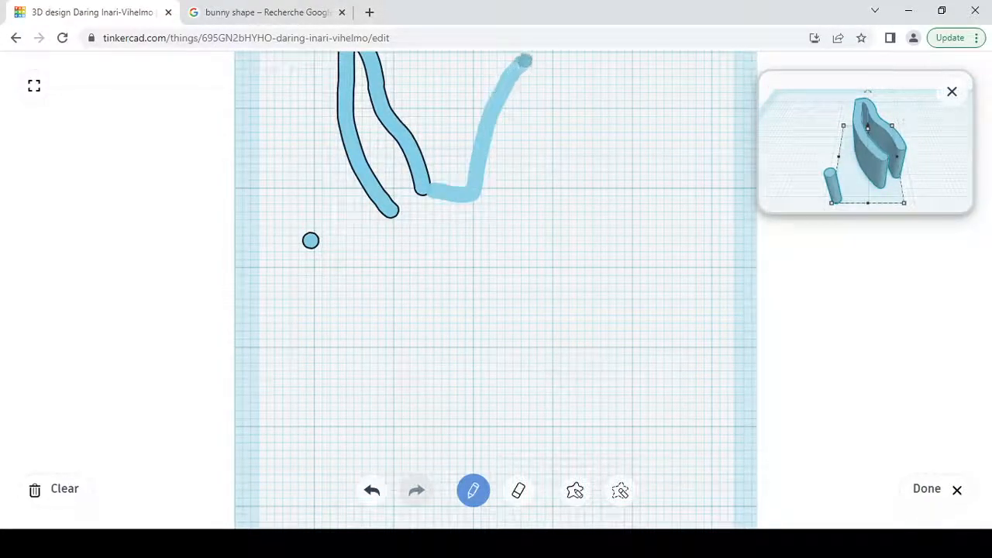
drag(527, 62, 503, 225)
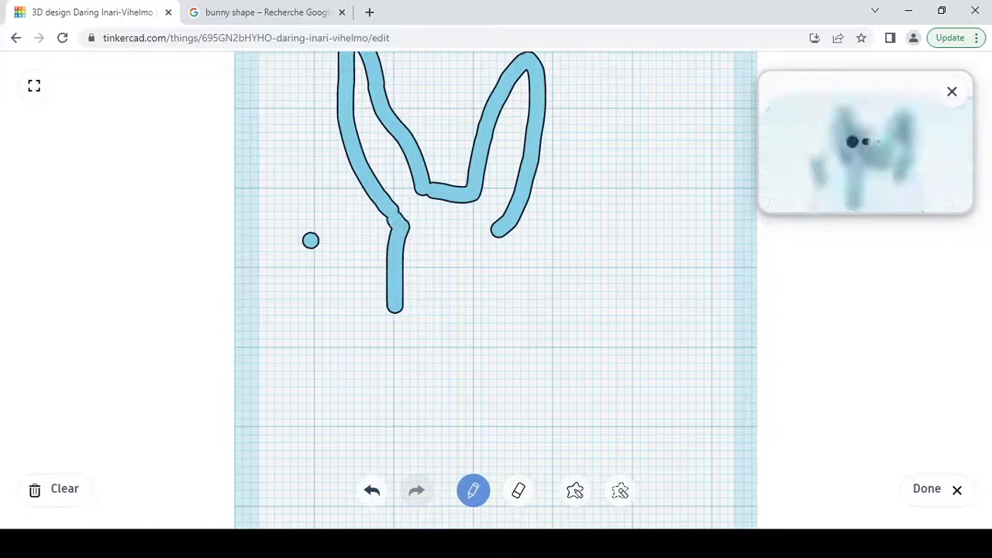
drag(496, 225, 496, 307)
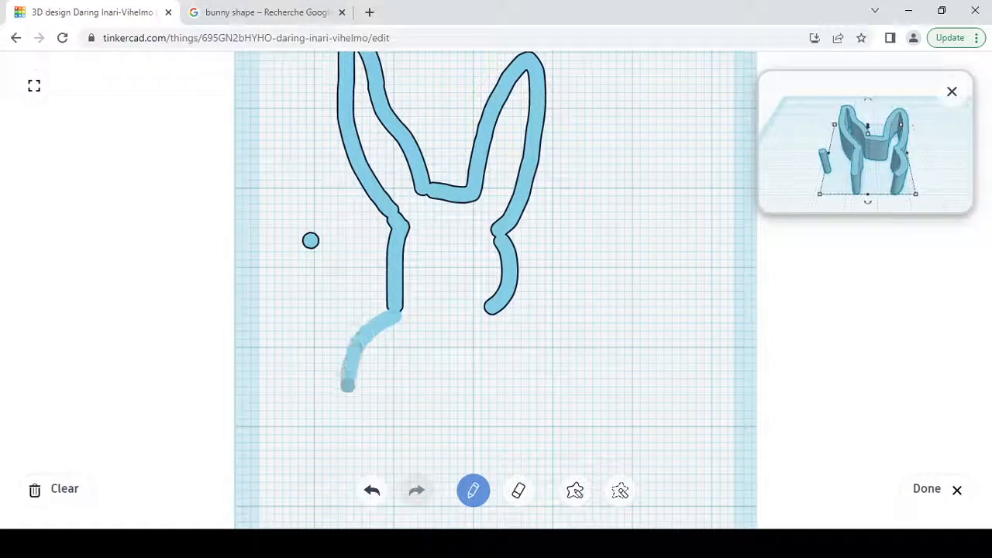
drag(348, 380, 380, 468)
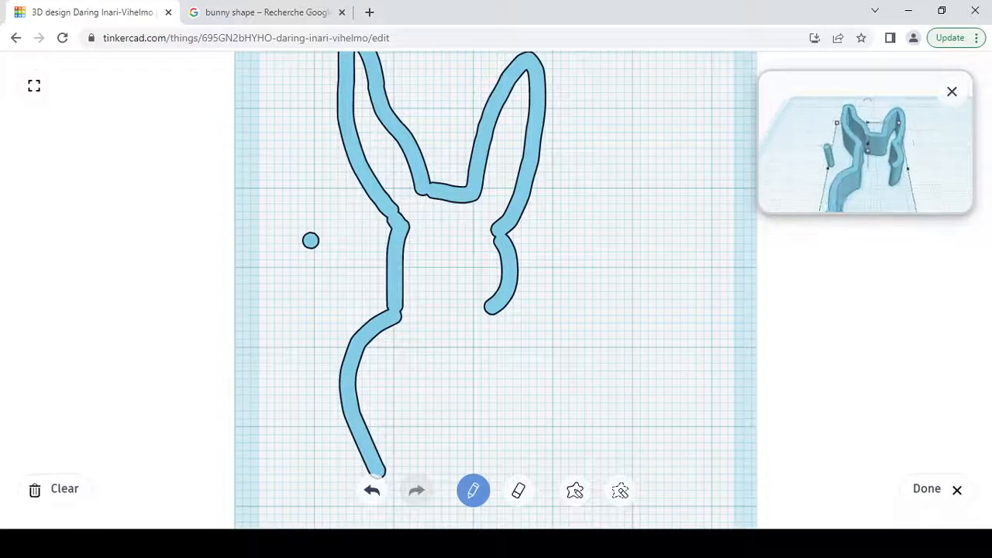
click(372, 490)
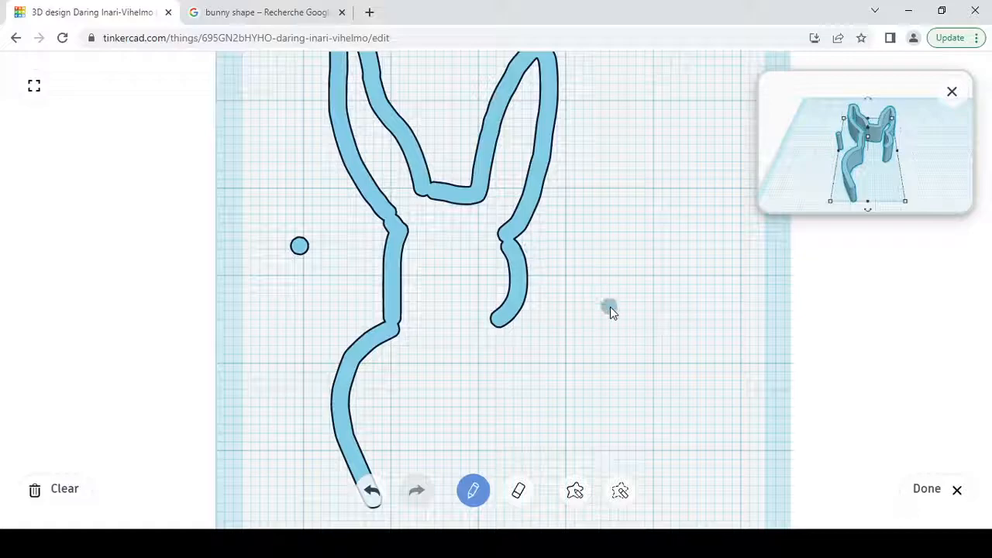
click(926, 488)
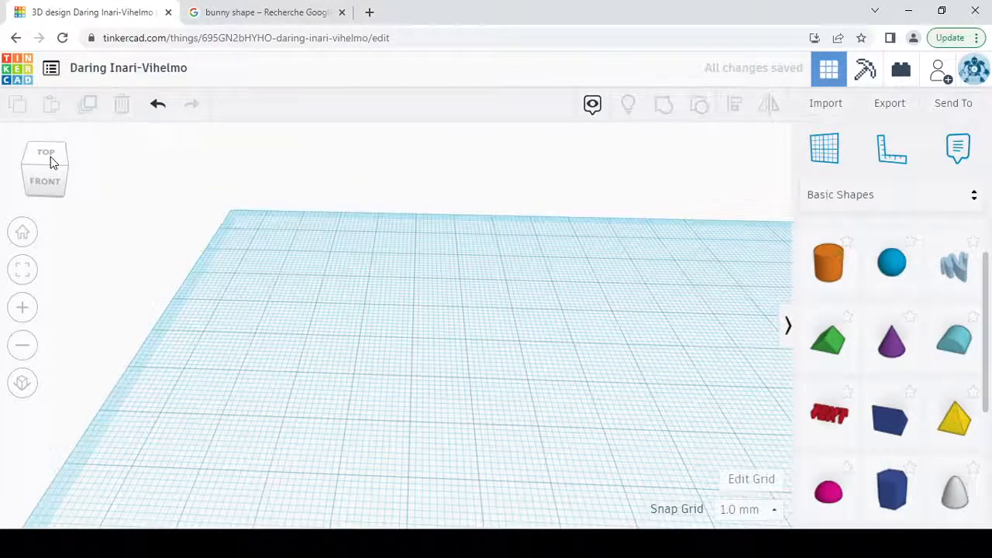
View the workplane from the top and start a fresh Scribble drawing.
click(47, 152)
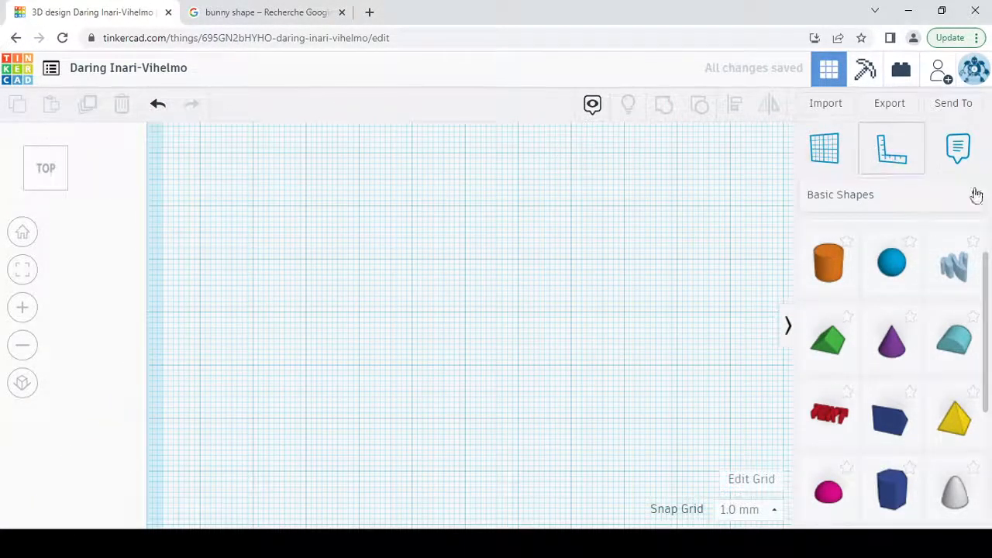
click(954, 262)
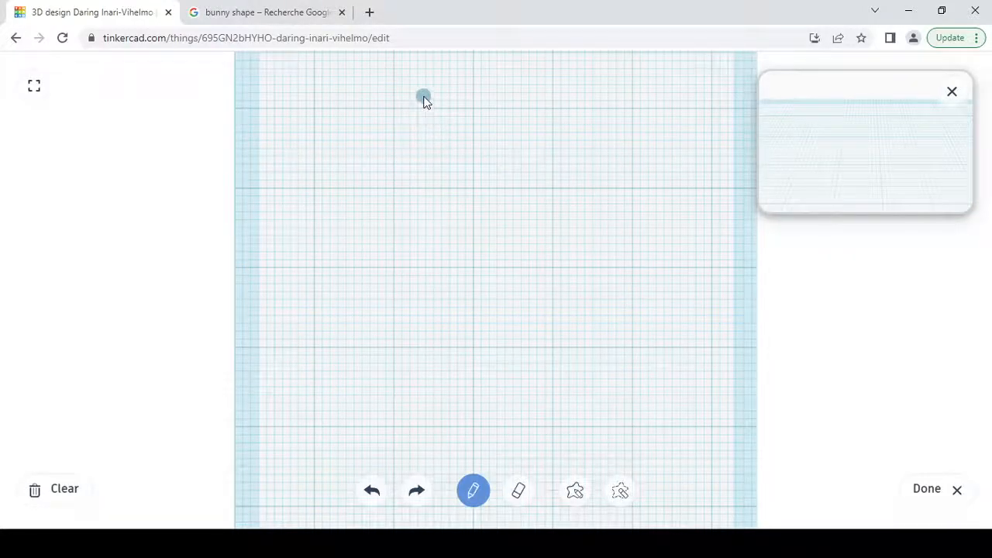
Sketch the bunny's two tall ears and both sides of the head with the scribble pencil.
drag(425, 96, 412, 194)
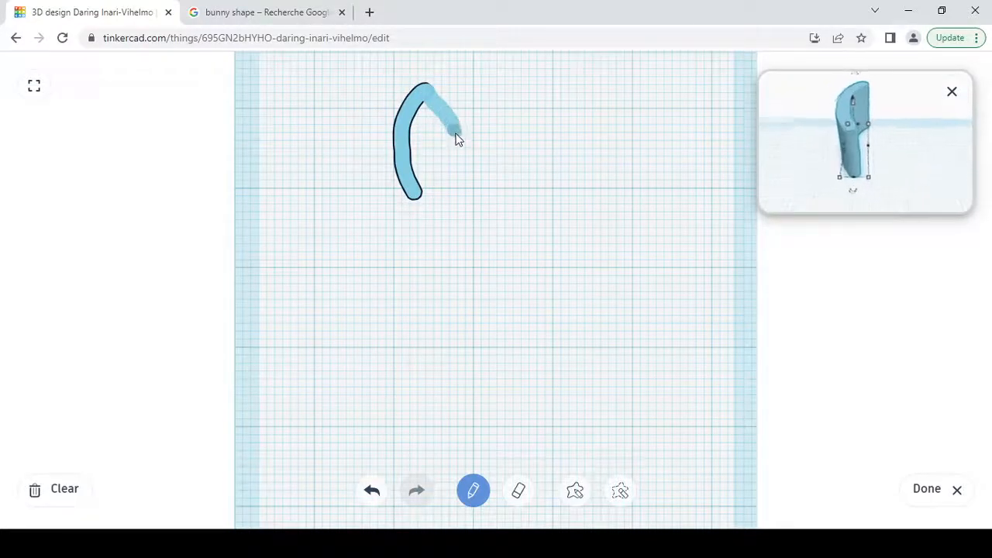
drag(457, 136, 496, 183)
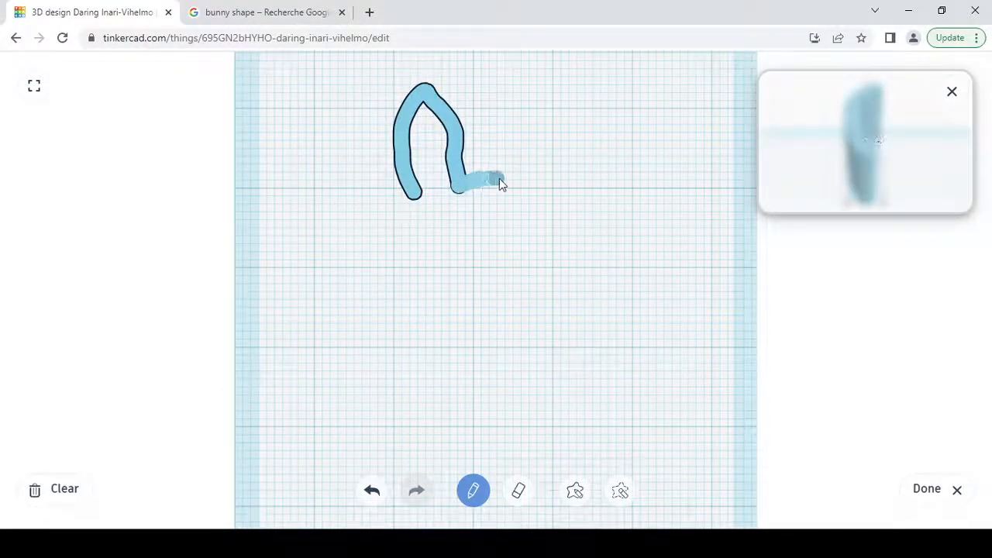
drag(496, 183, 523, 81)
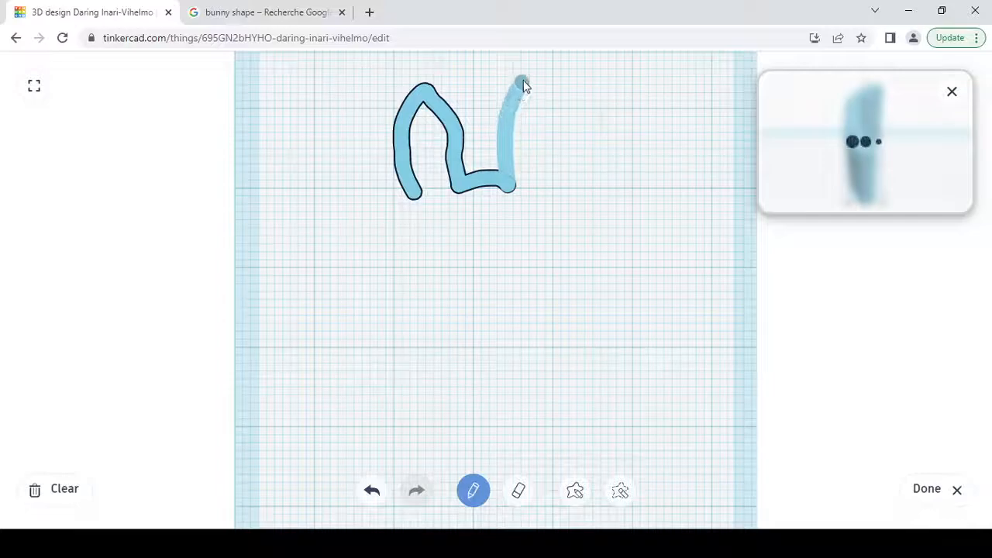
drag(523, 81, 554, 167)
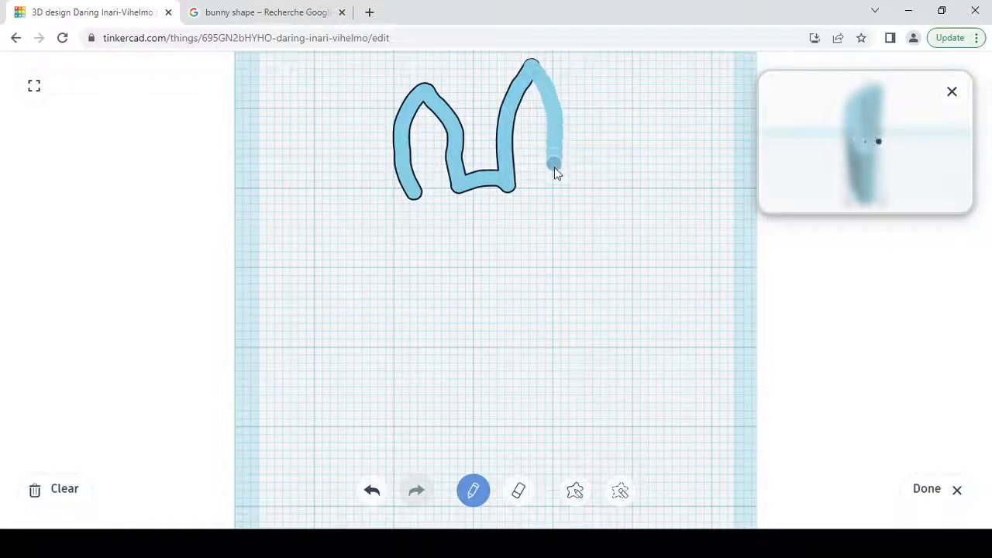
drag(550, 163, 534, 204)
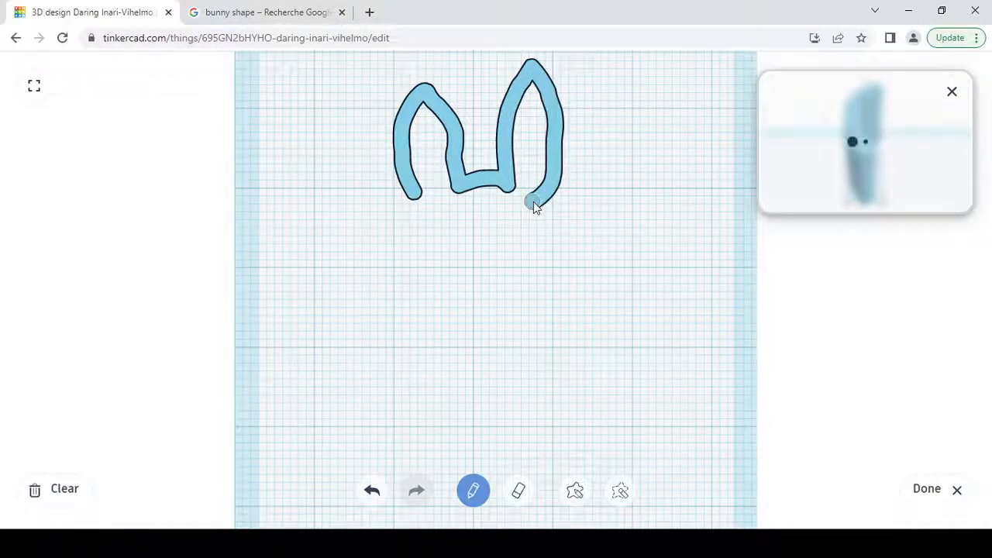
drag(535, 205, 540, 276)
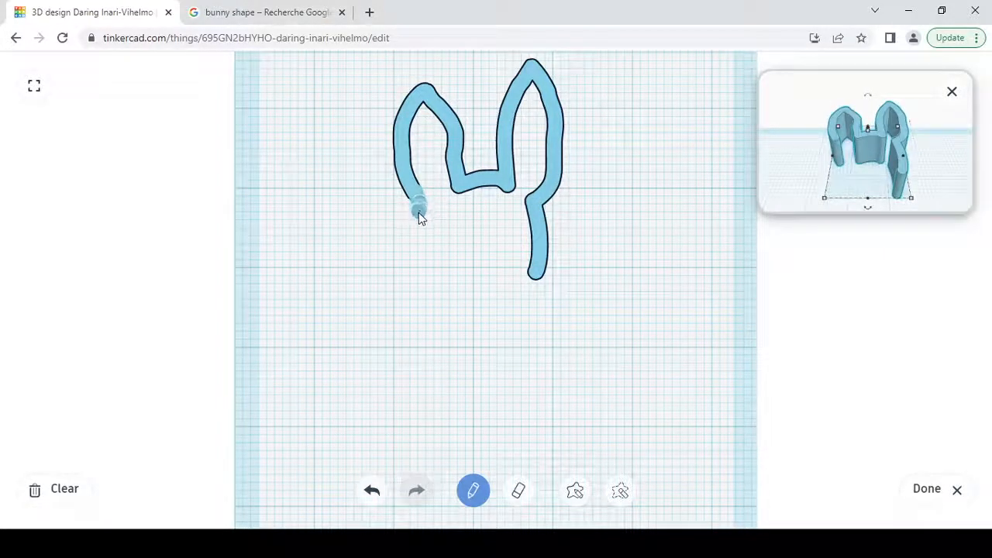
drag(418, 209, 440, 282)
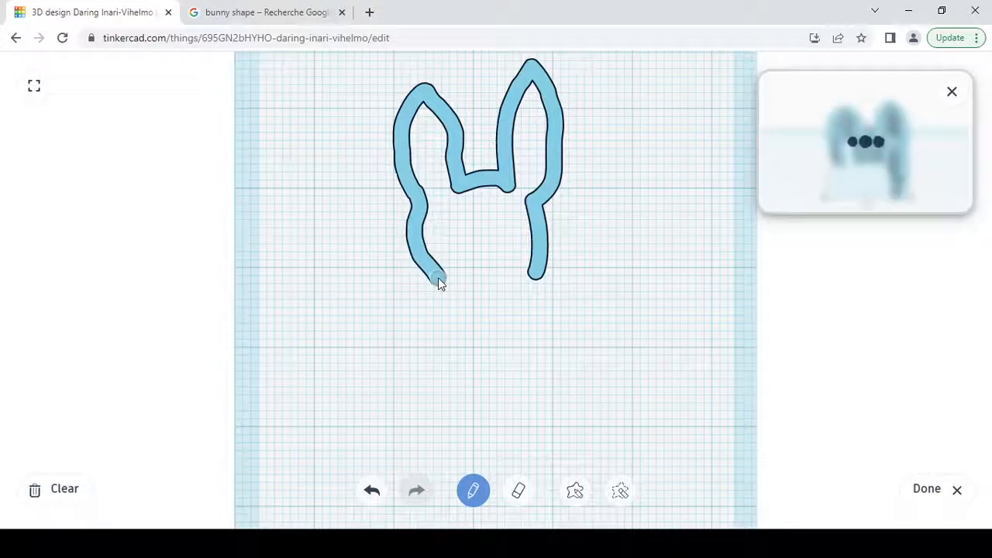
Continue the outline down the back, around both feet and up the belly to close the loop.
drag(437, 282, 421, 419)
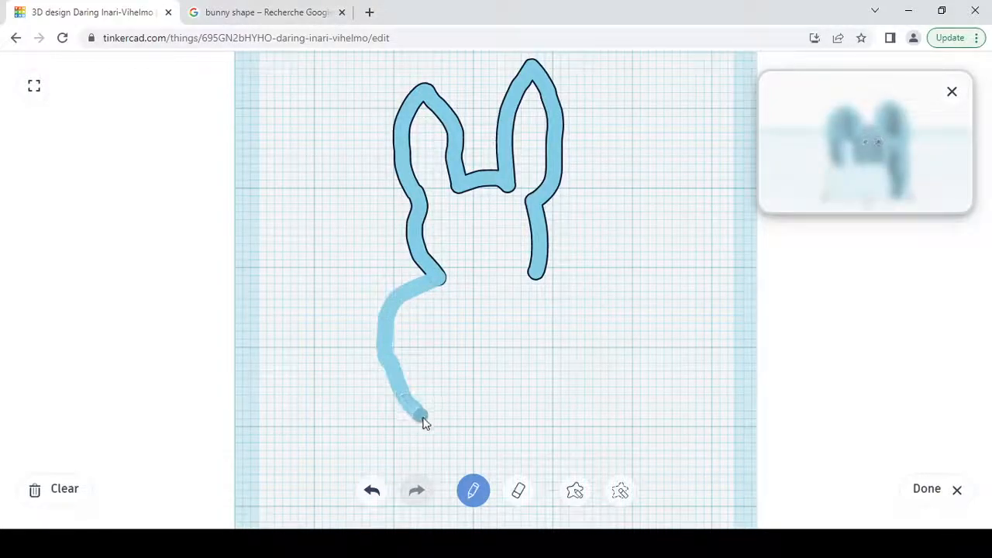
drag(422, 410, 411, 453)
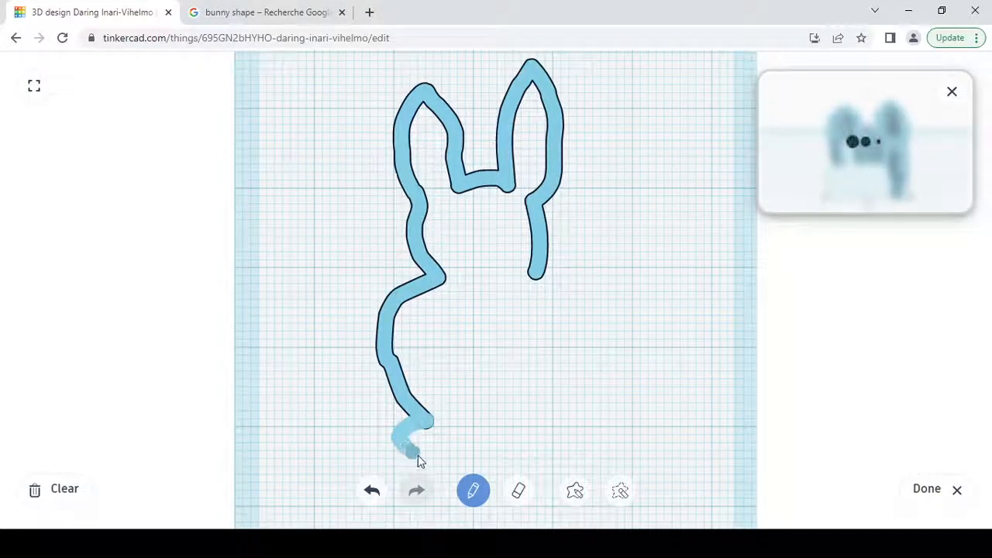
drag(411, 449, 462, 436)
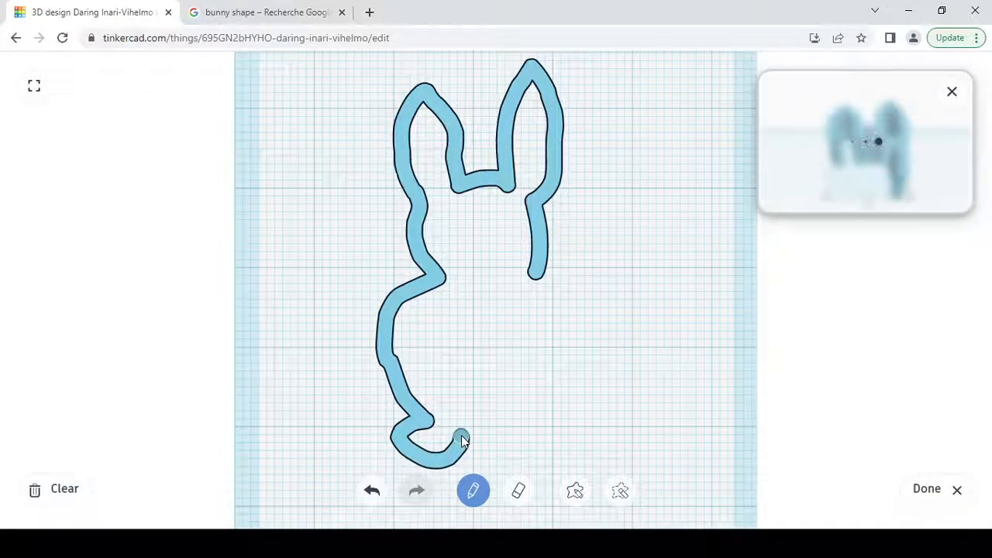
drag(462, 437, 527, 431)
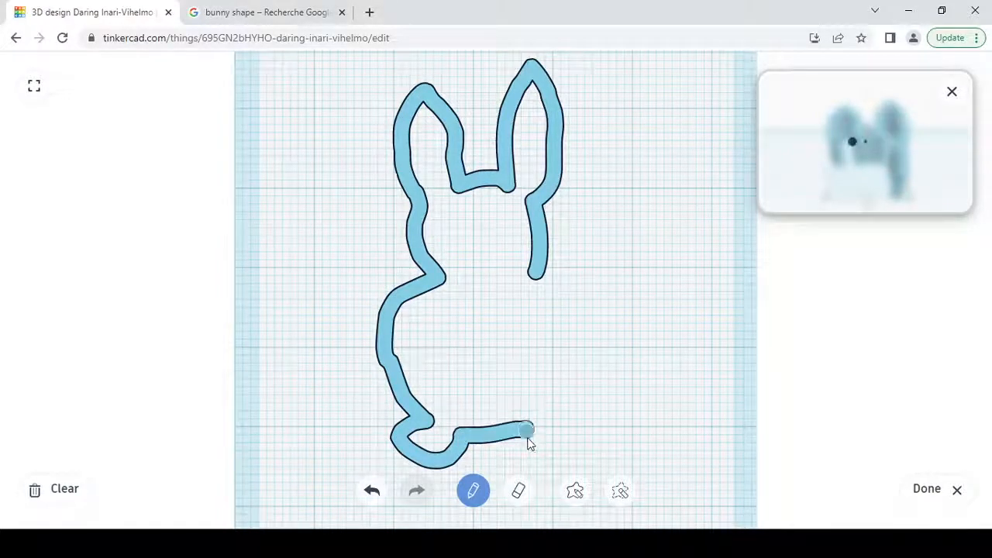
drag(527, 428, 576, 433)
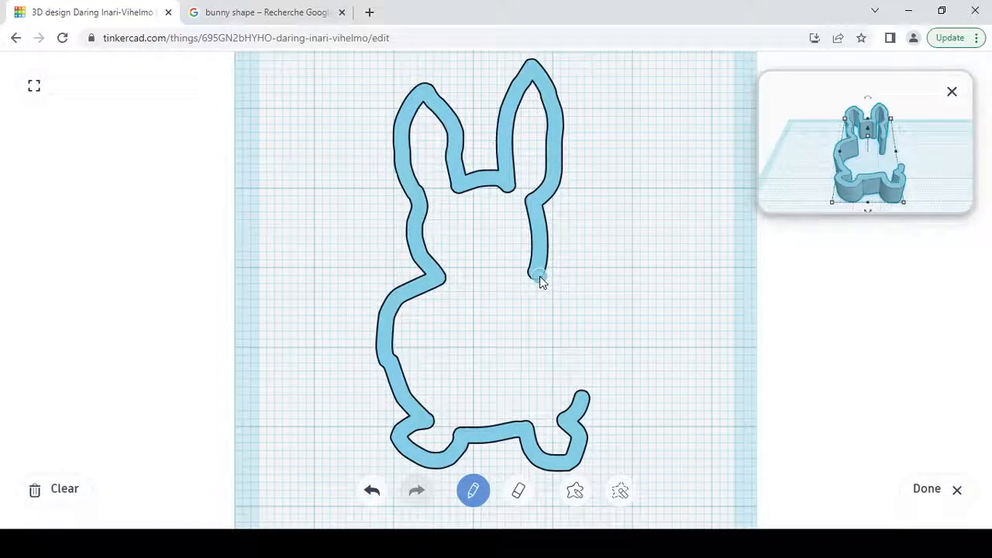
drag(541, 277, 587, 400)
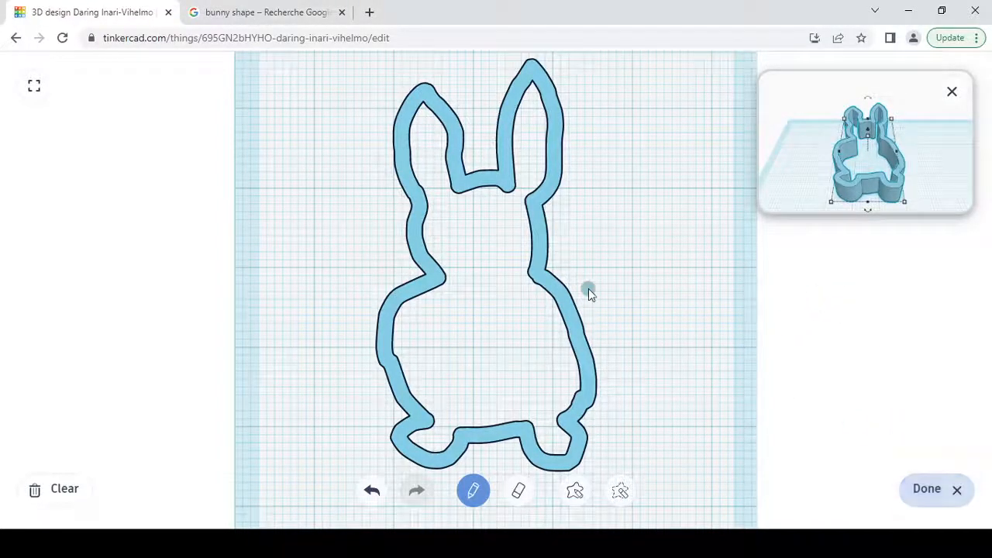
mouse_move(902, 424)
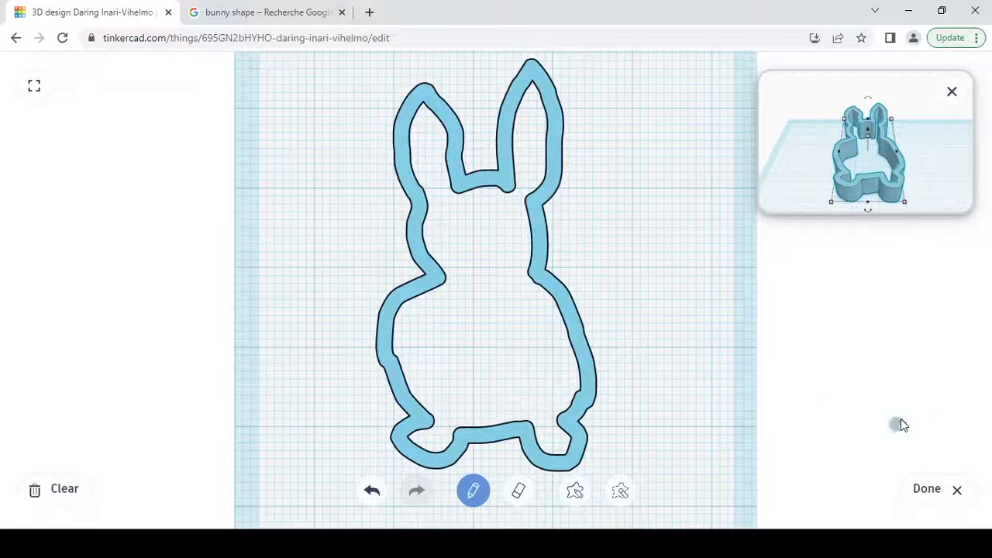
mouse_move(926, 488)
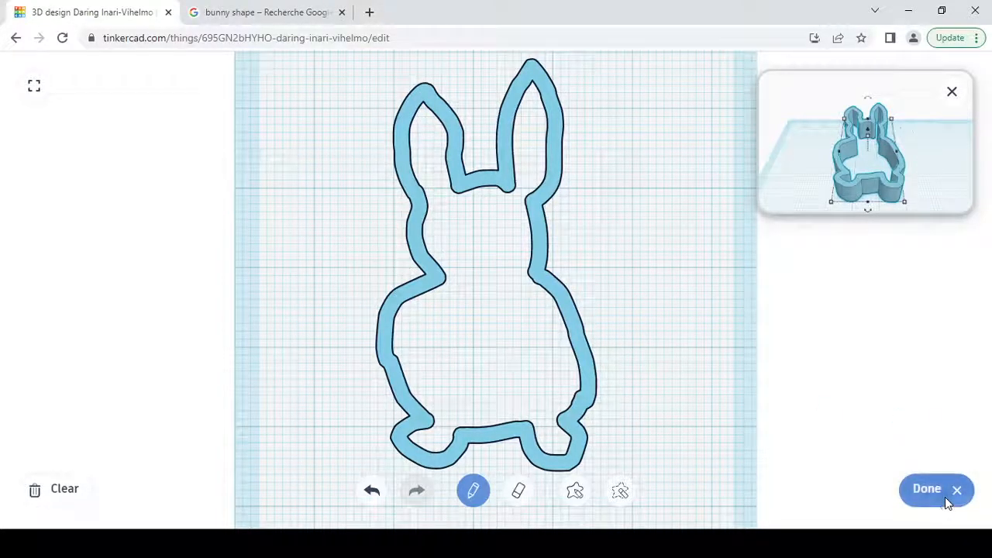
Place the bunny scribble as a solid shape and resize it to 38.00 by 56.00 mm.
click(927, 489)
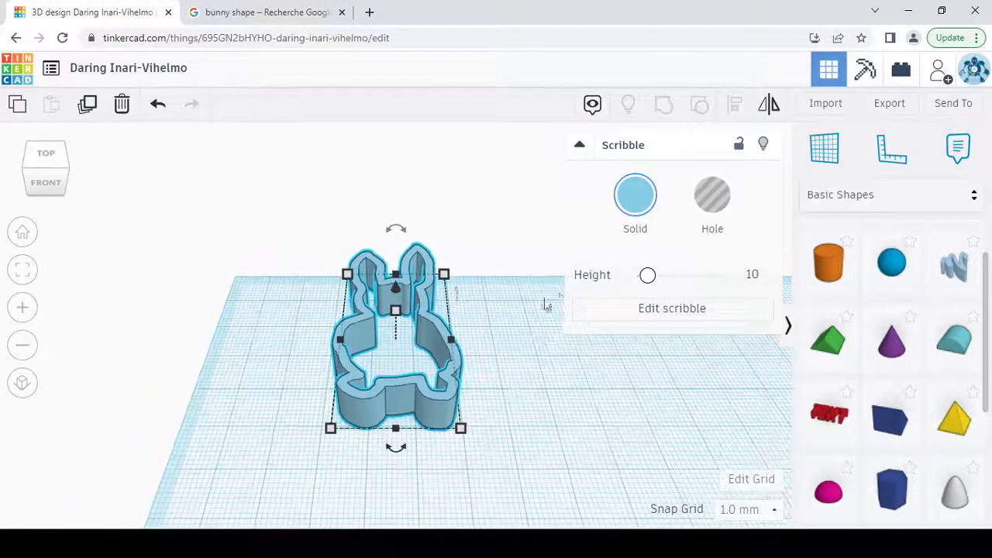
click(518, 355)
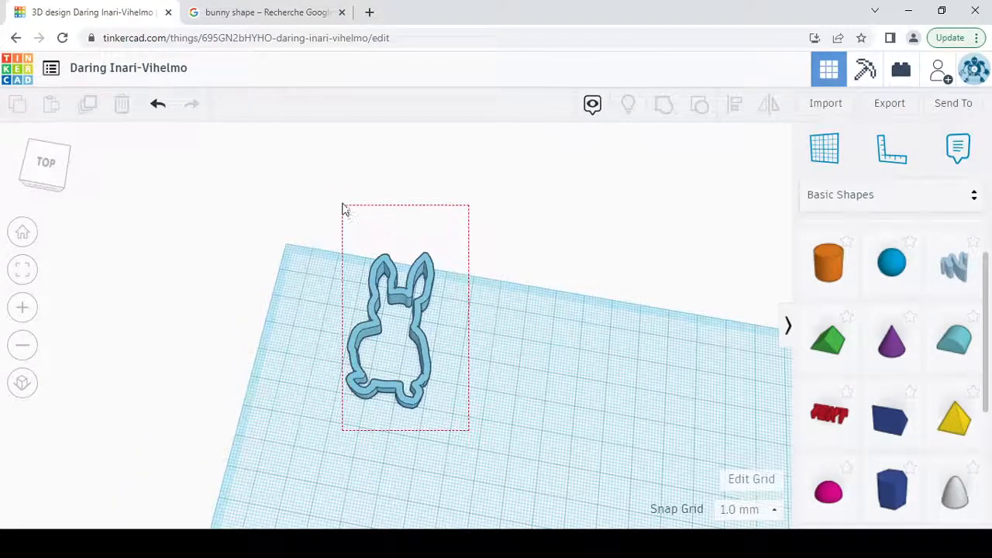
click(391, 333)
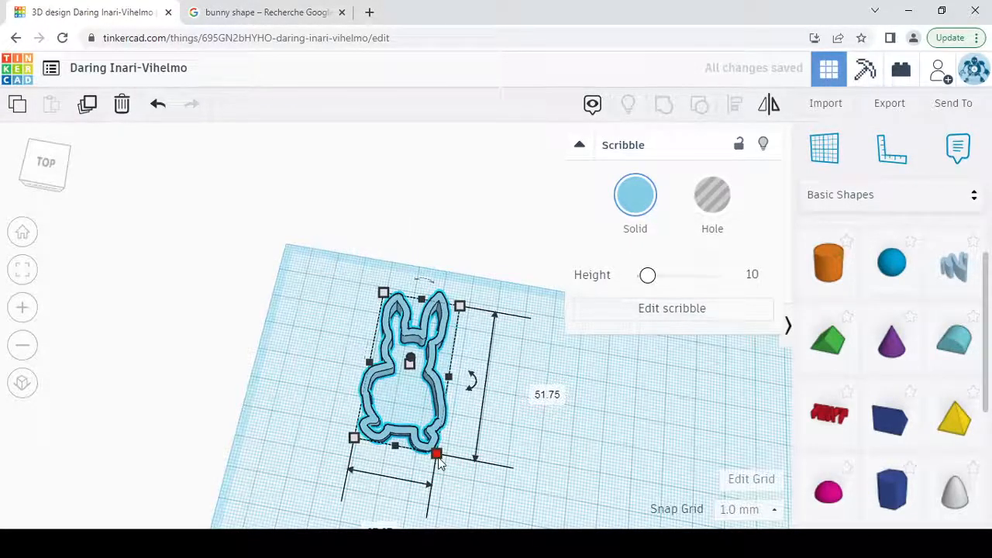
mouse_move(539, 409)
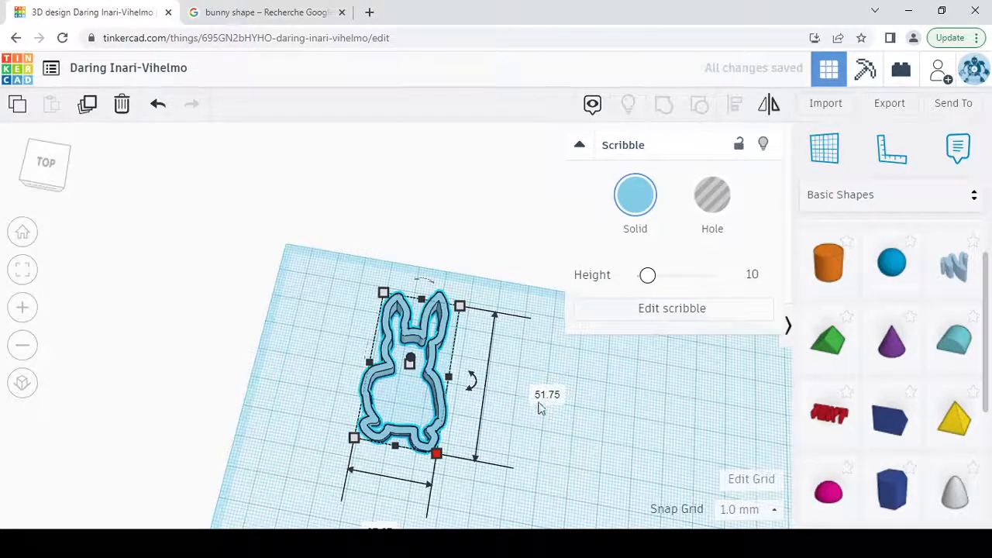
mouse_move(494, 458)
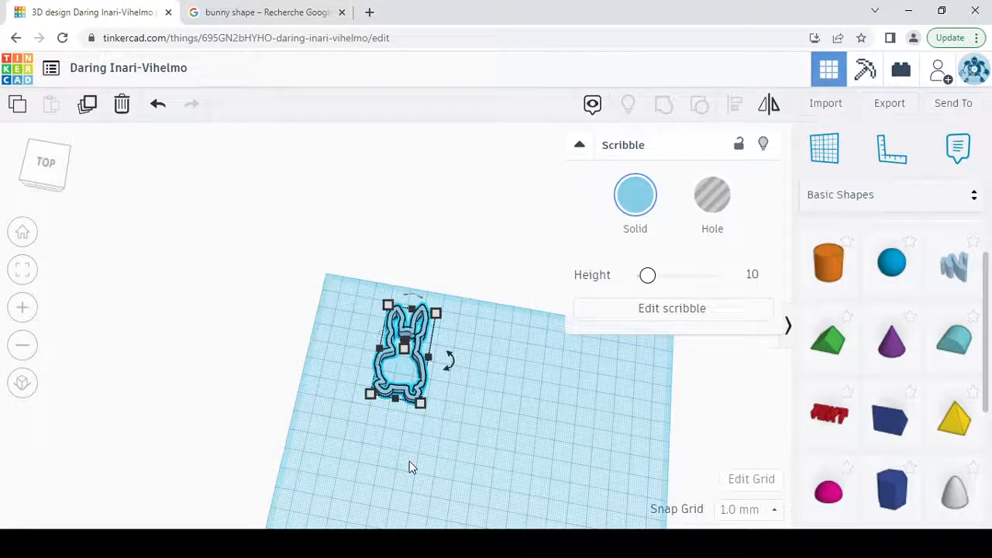
mouse_move(430, 416)
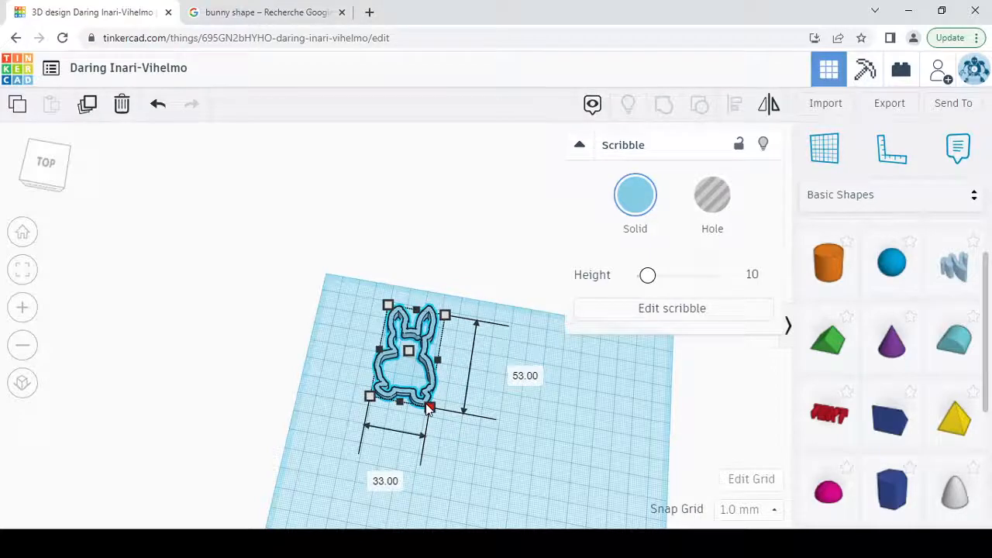
drag(431, 406, 437, 415)
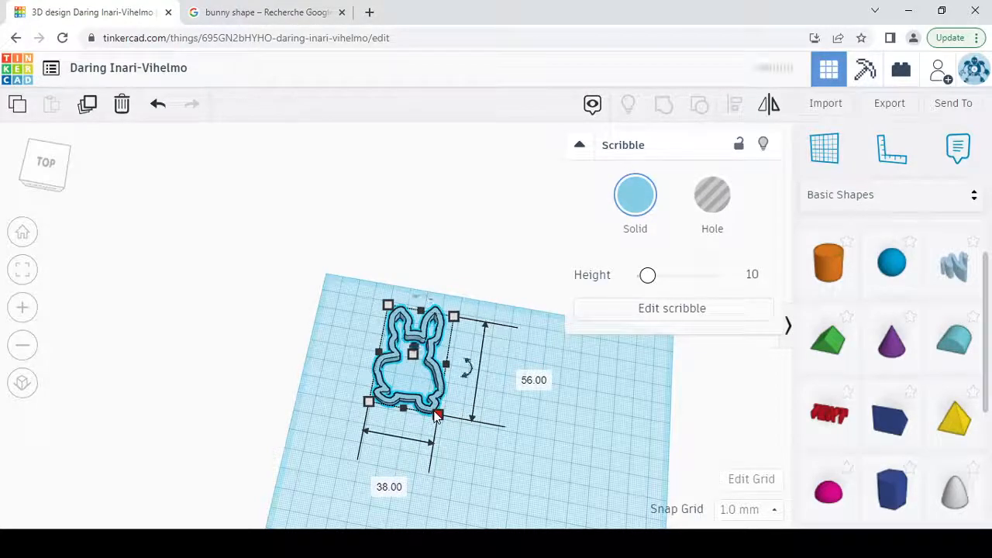
click(462, 454)
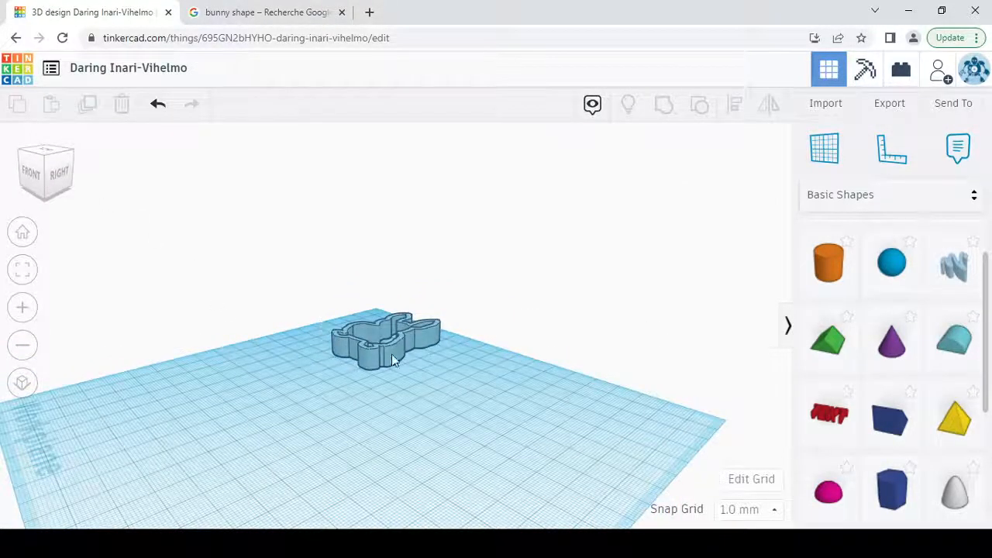
Export the selected bunny shape as an .STL file.
click(385, 341)
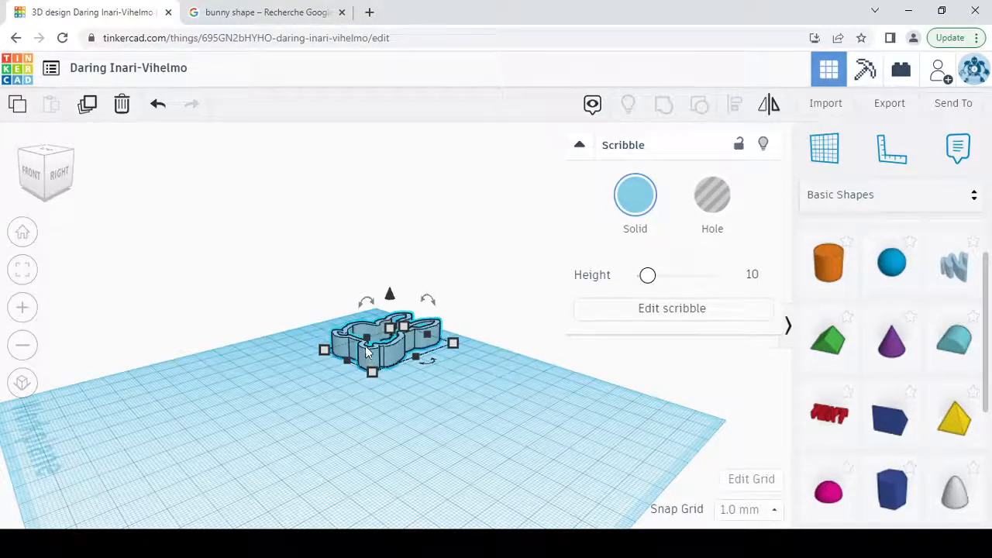
mouse_move(412, 390)
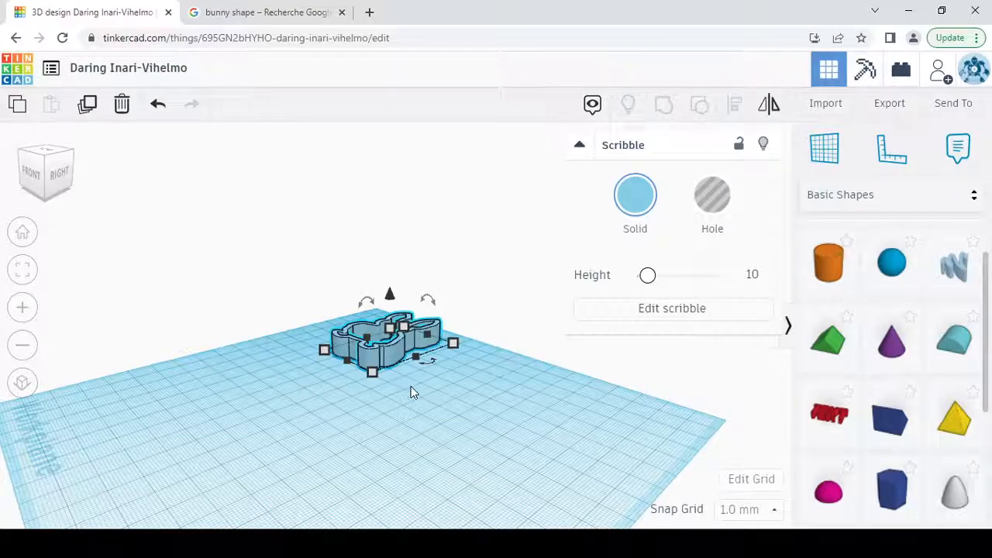
click(183, 263)
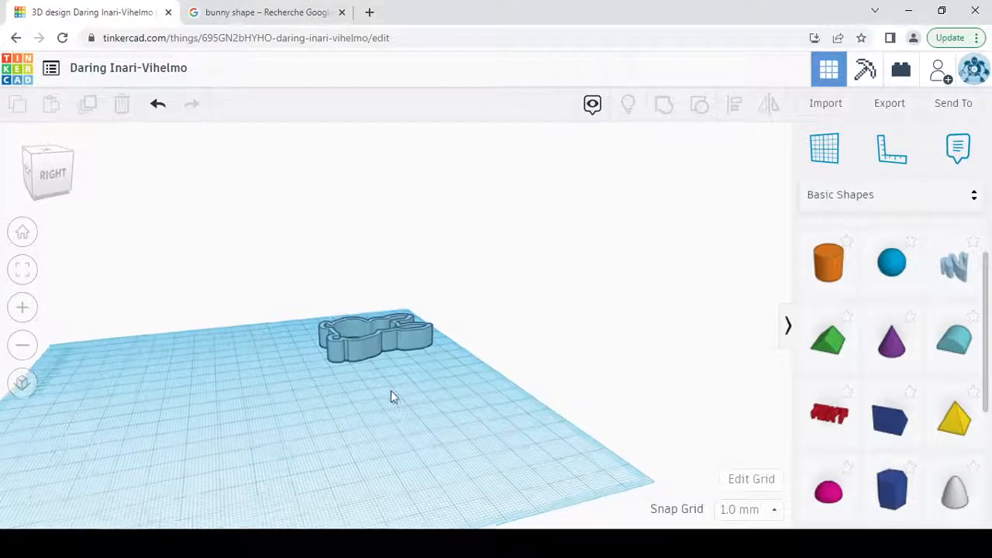
drag(391, 395, 372, 387)
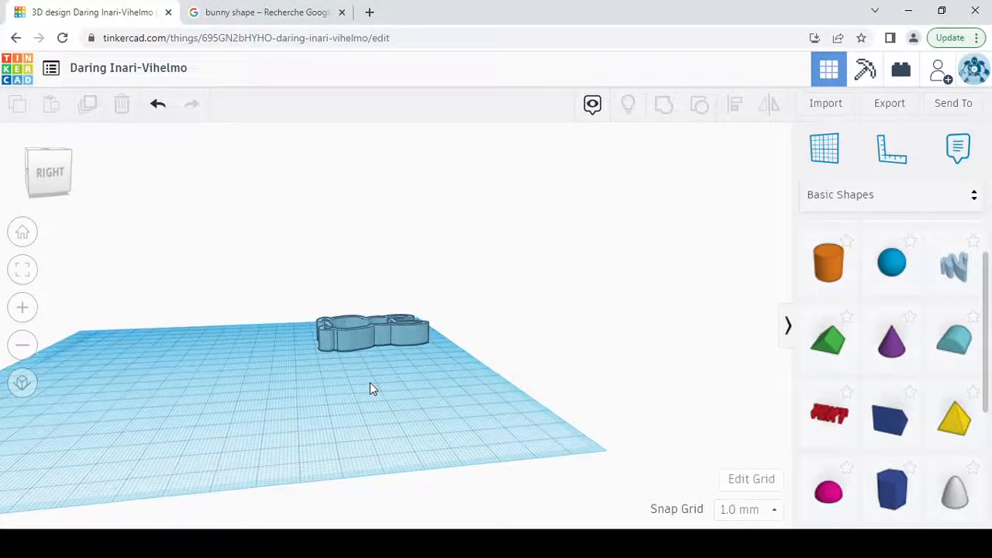
click(372, 334)
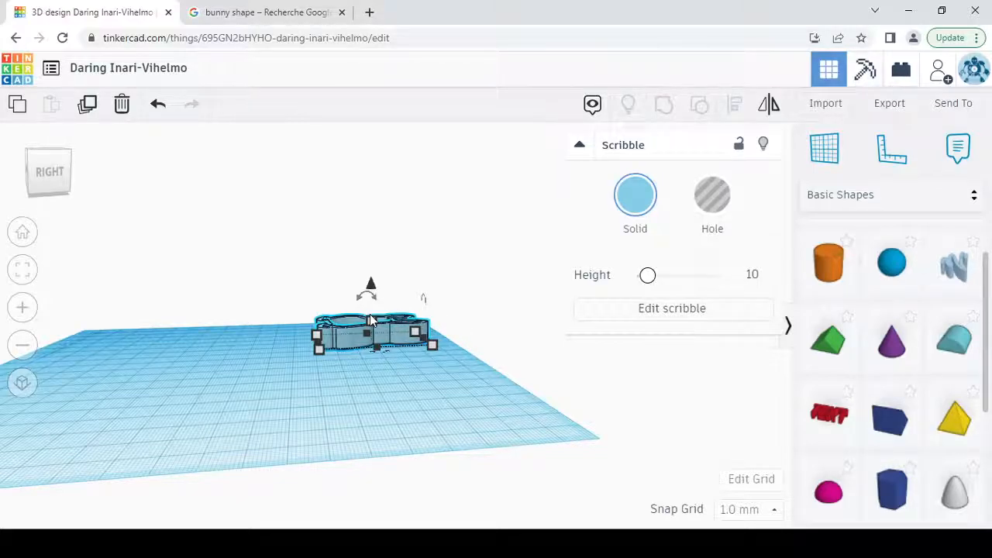
mouse_move(455, 339)
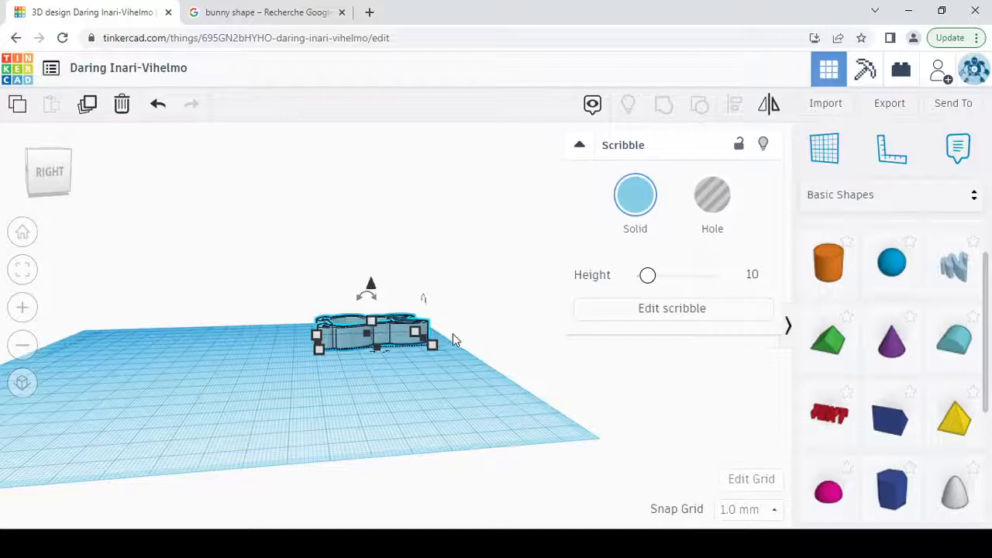
mouse_move(462, 343)
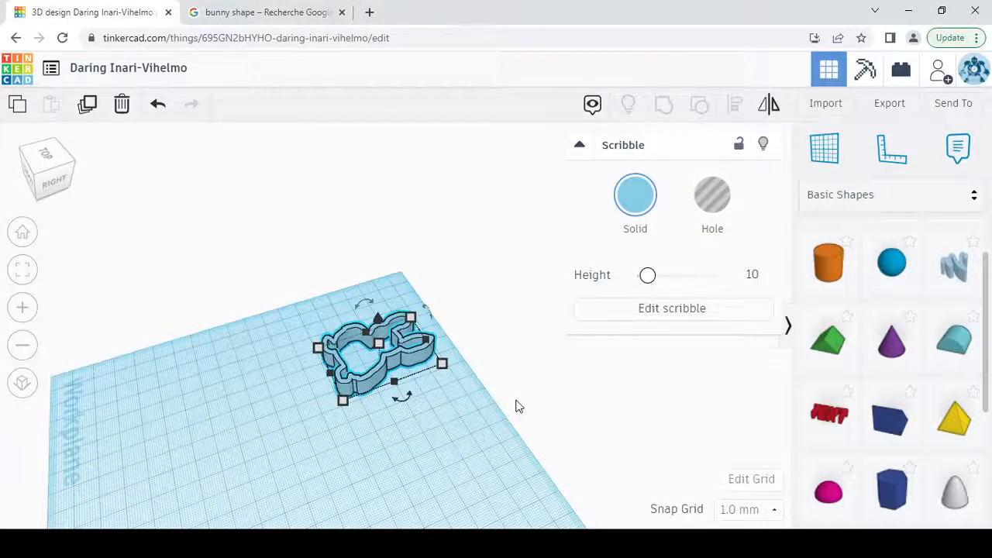
mouse_move(727, 257)
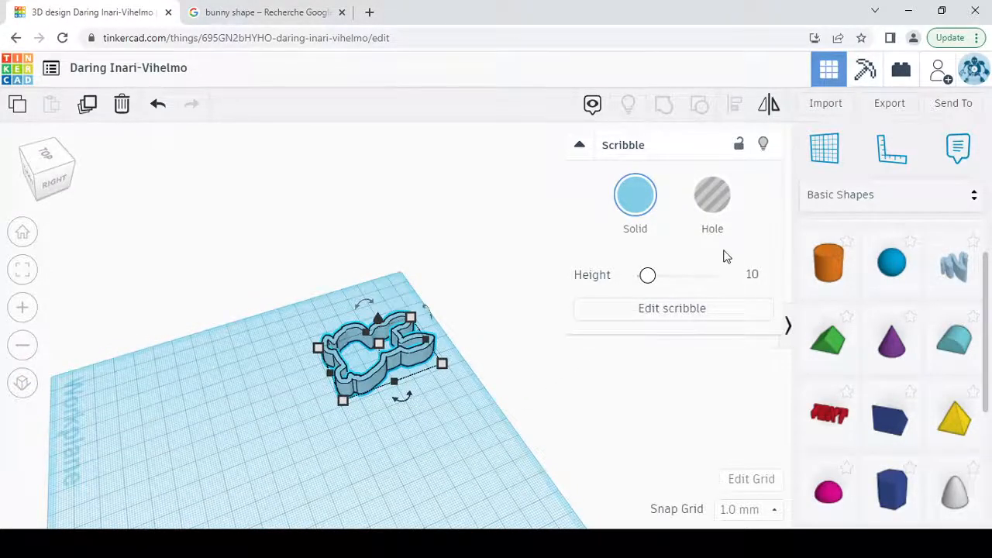
click(889, 102)
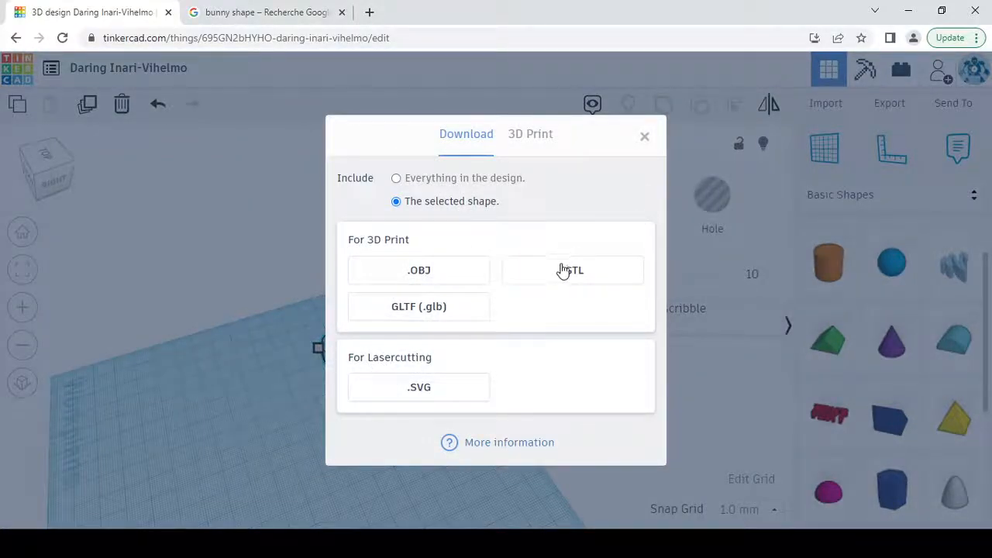
click(645, 137)
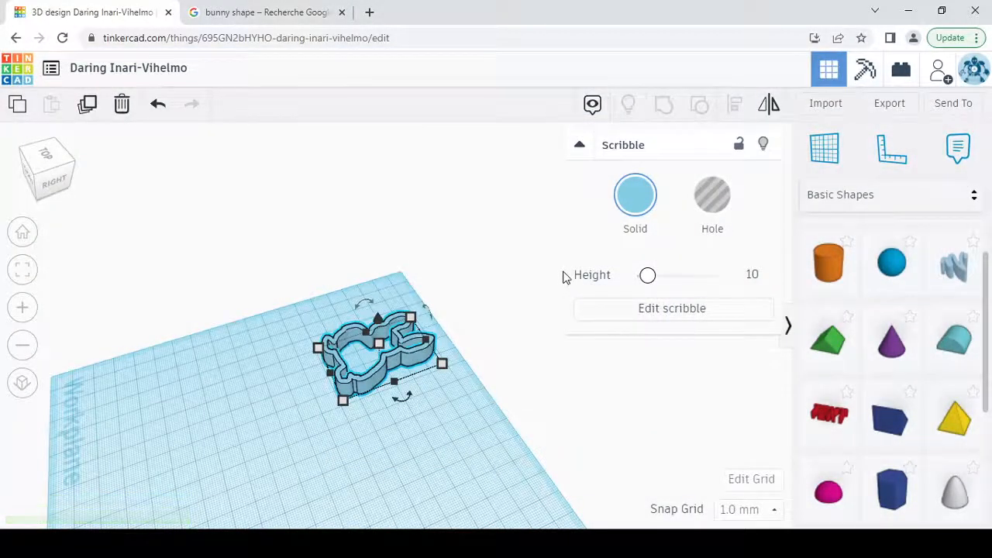